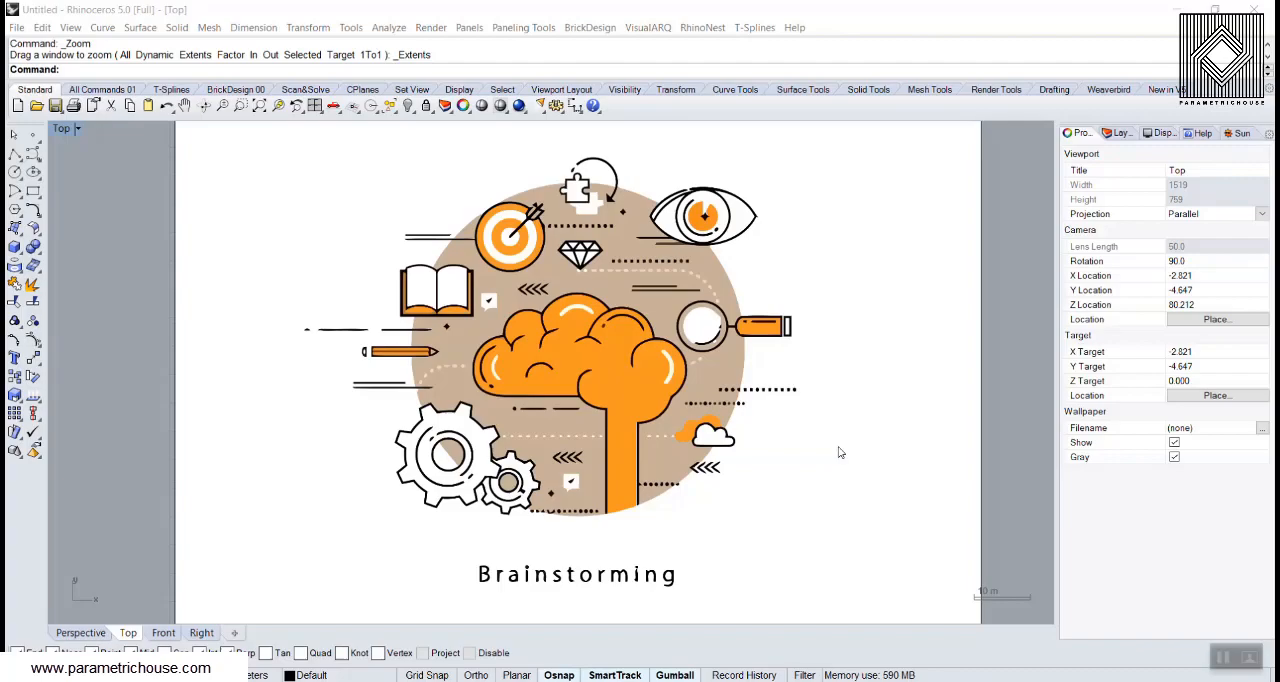
pyautogui.moveTo(832, 448)
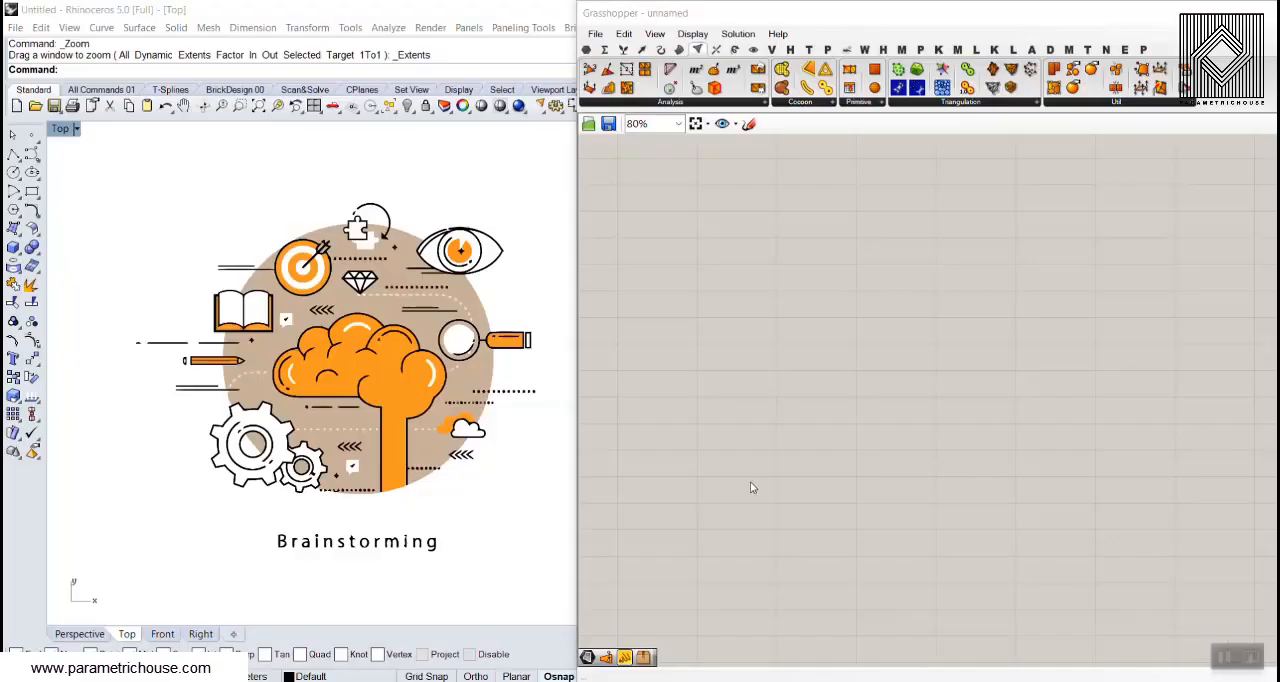
pyautogui.moveTo(748, 488)
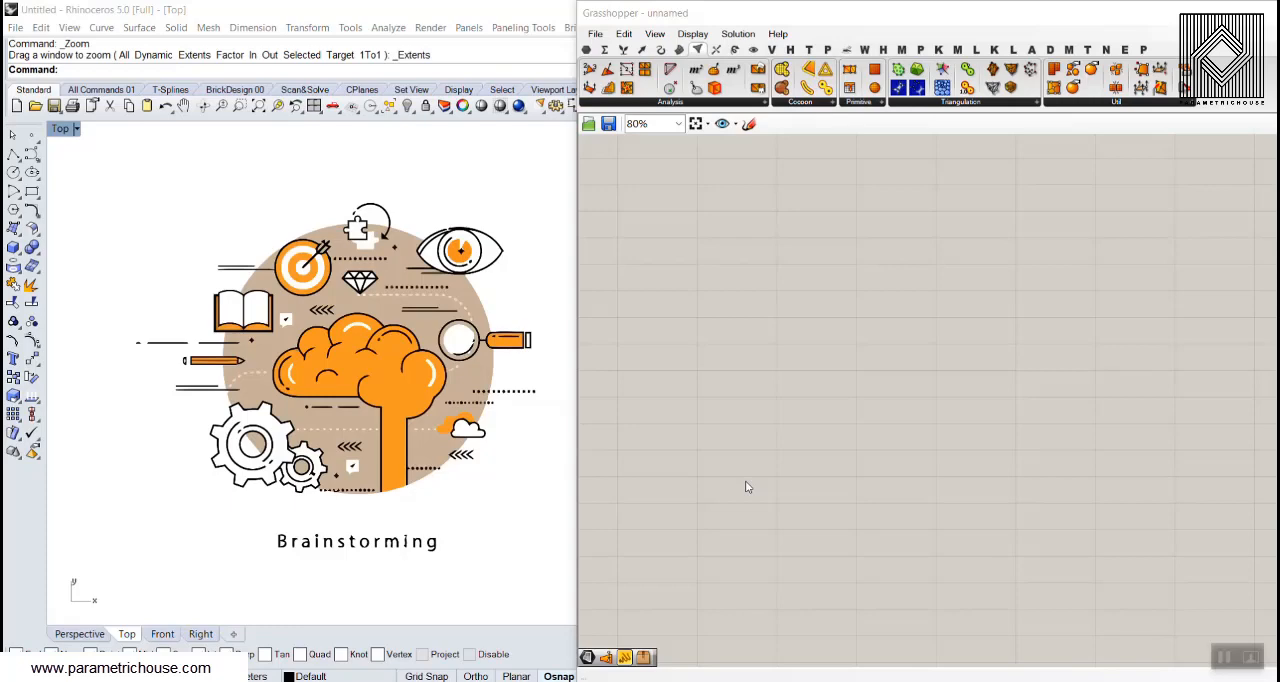
pyautogui.moveTo(732, 204)
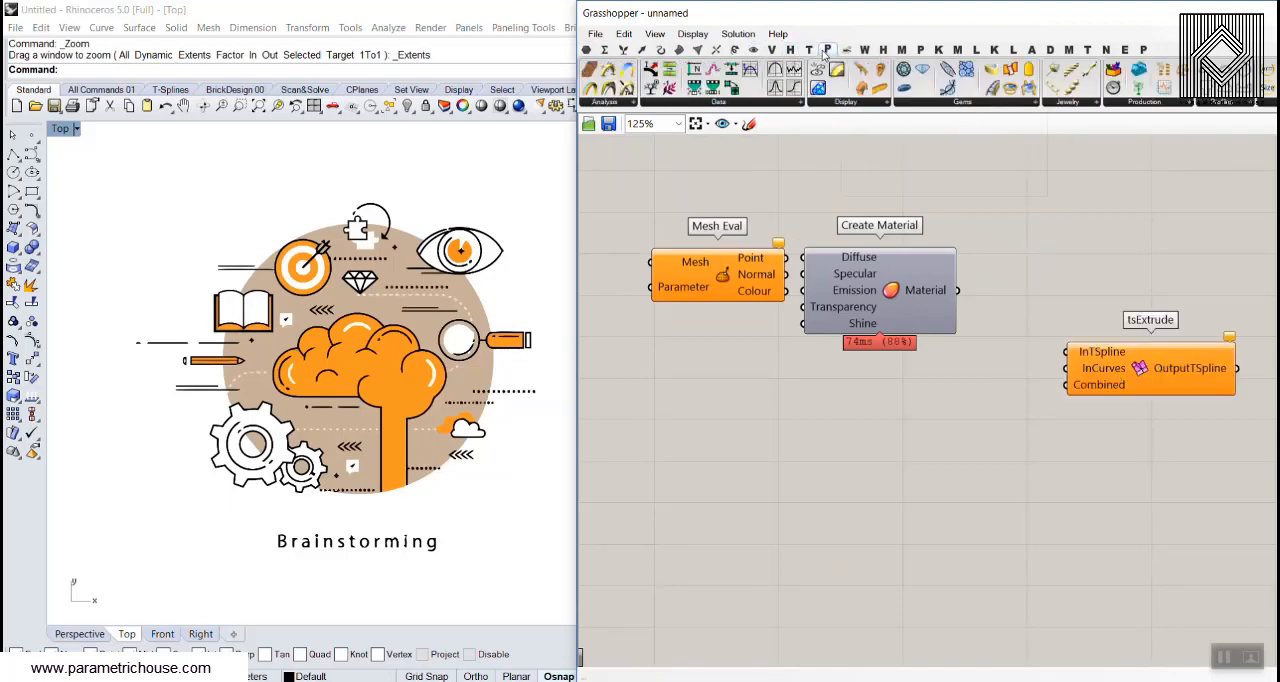
# Browse two more Grasshopper component category tabs on the ribbon.
pyautogui.click(884, 50)
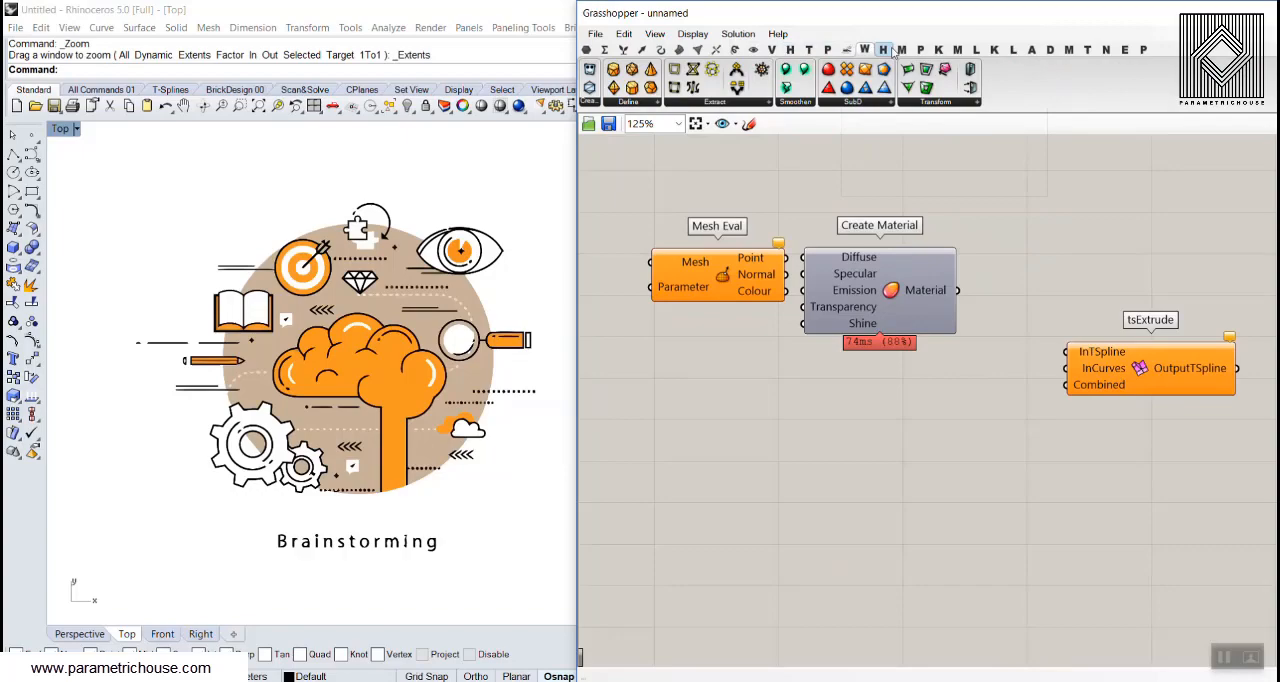
pyautogui.click(900, 50)
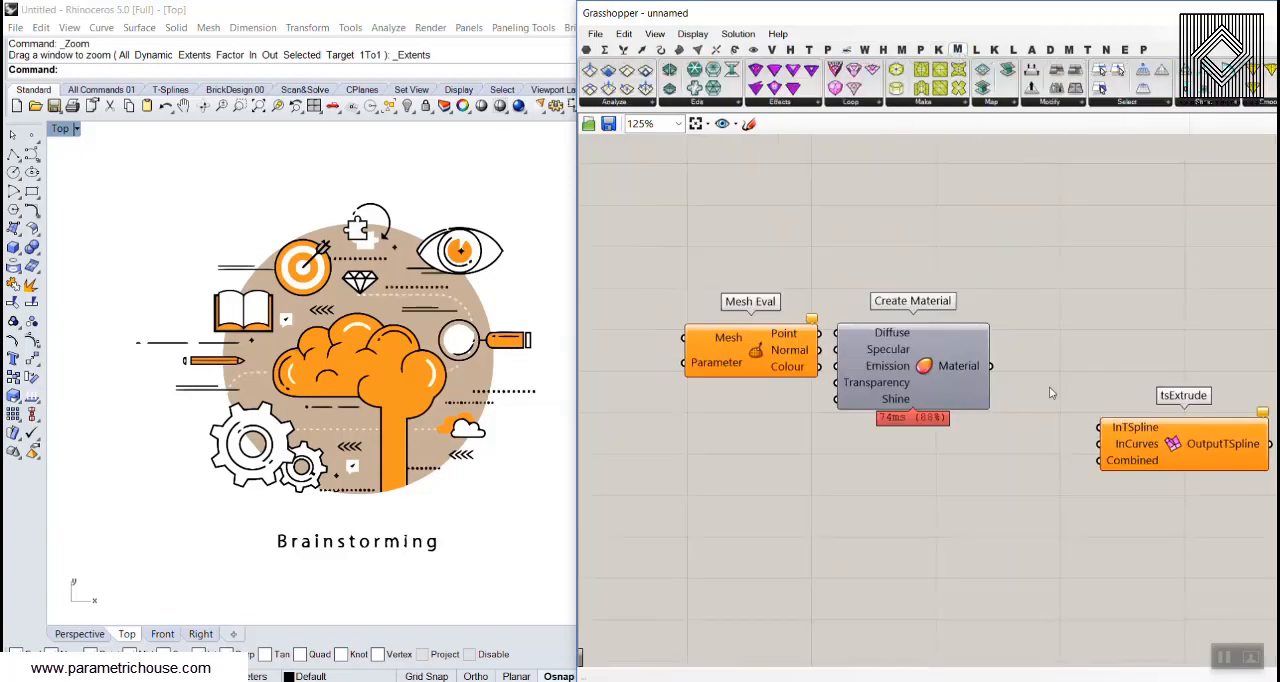
pyautogui.moveTo(1036, 374)
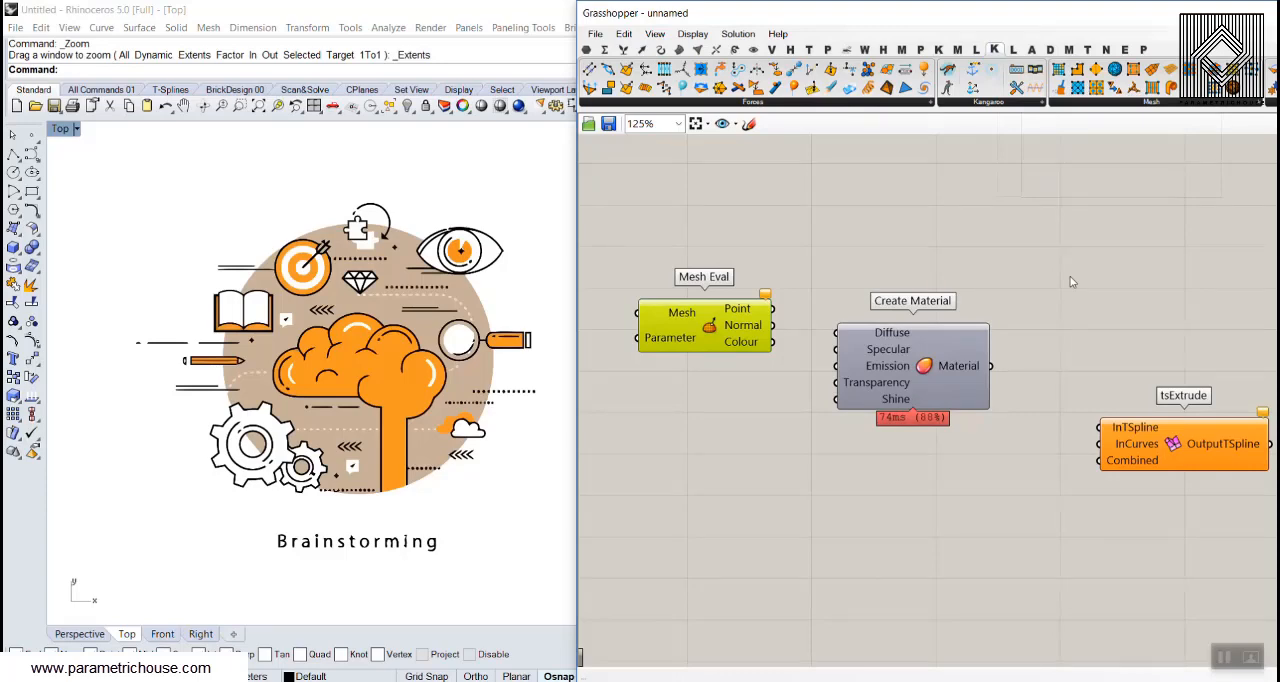
pyautogui.moveTo(958, 238)
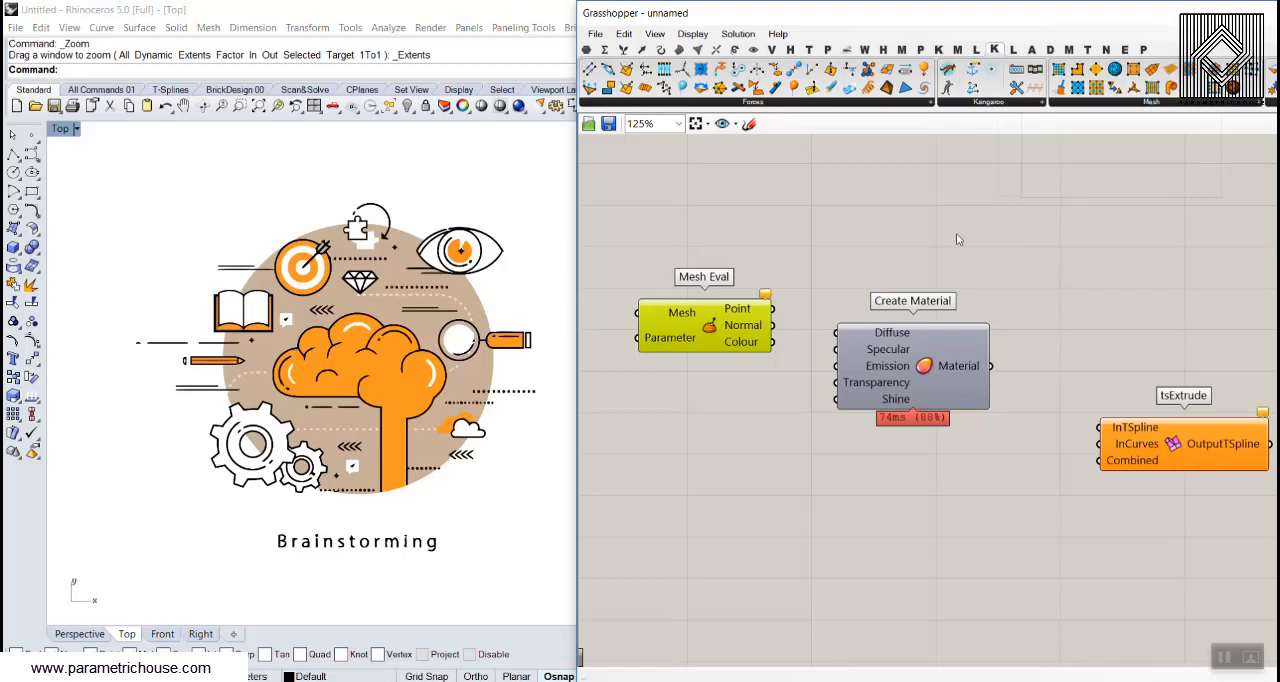
pyautogui.moveTo(812, 274)
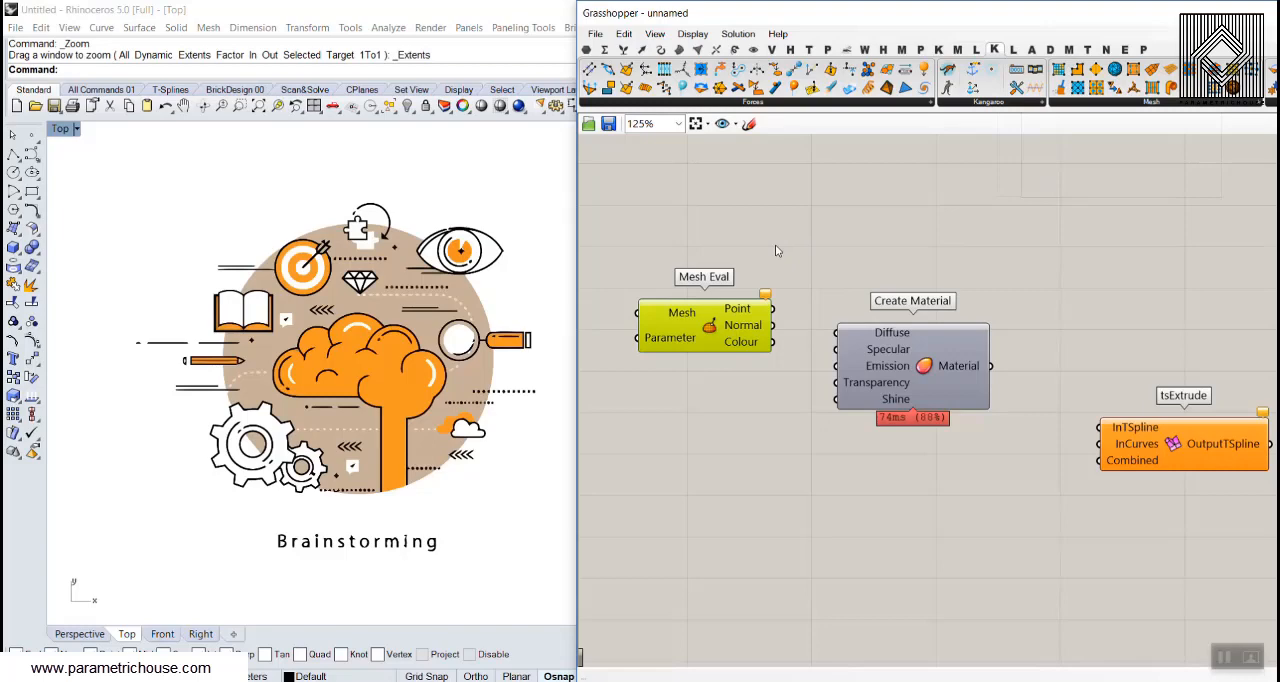
pyautogui.moveTo(768, 270)
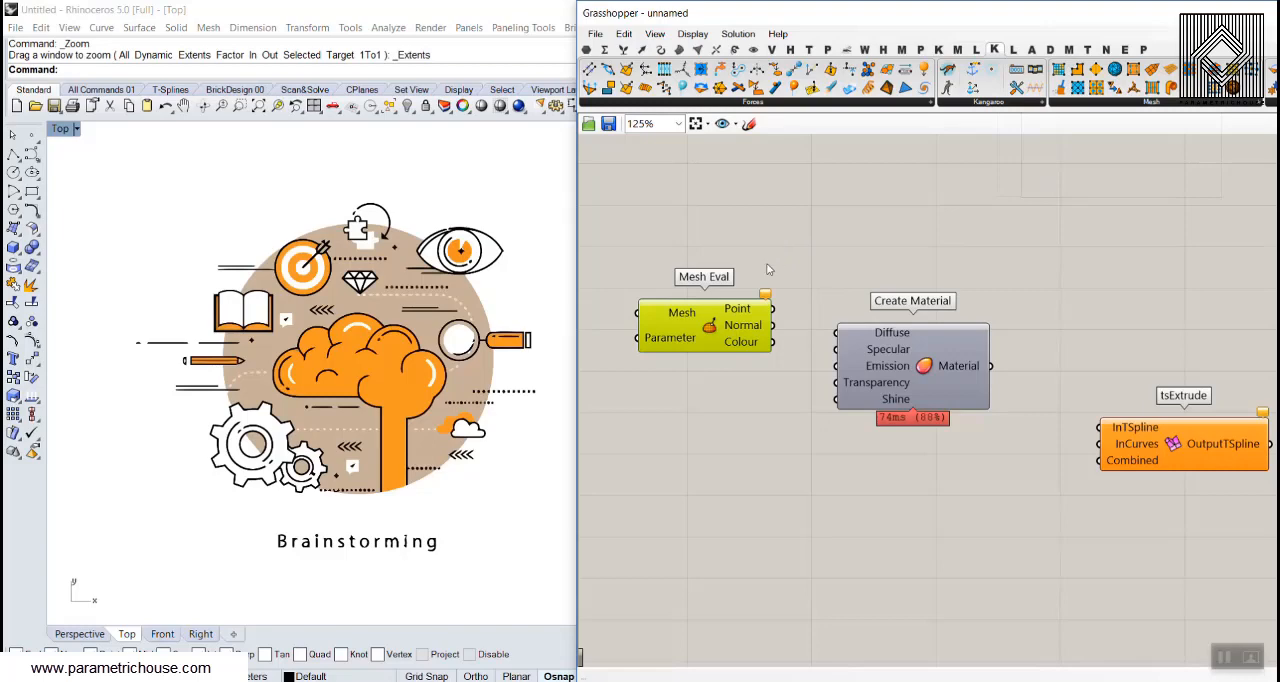
pyautogui.moveTo(768, 268)
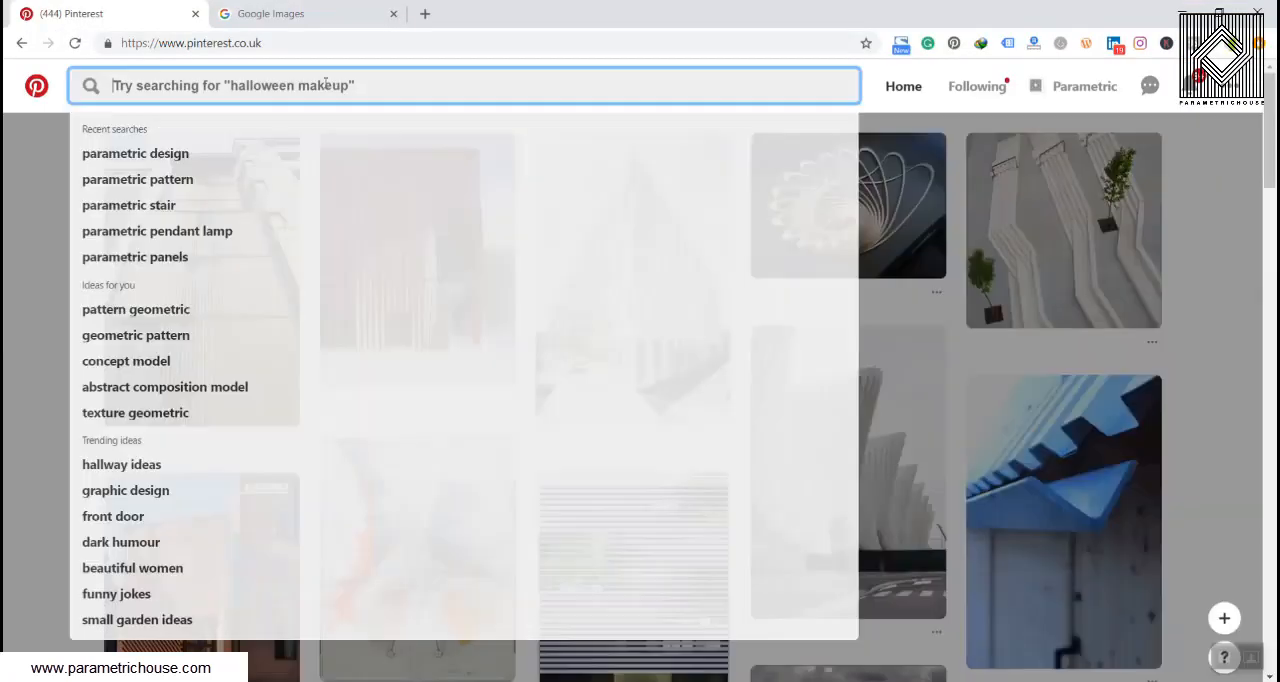
# Enter "parametri" in the Pinterest search box to bring up the parametric design suggestion.
pyautogui.write('p')
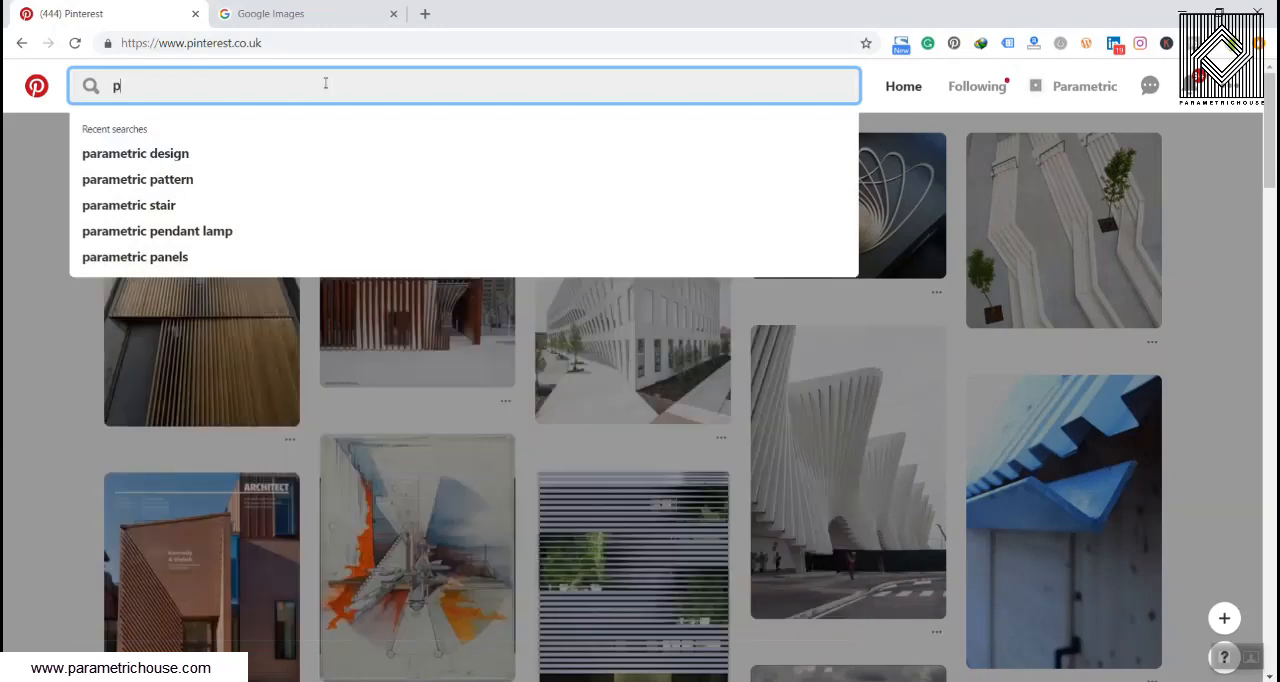
pyautogui.write('arametric design')
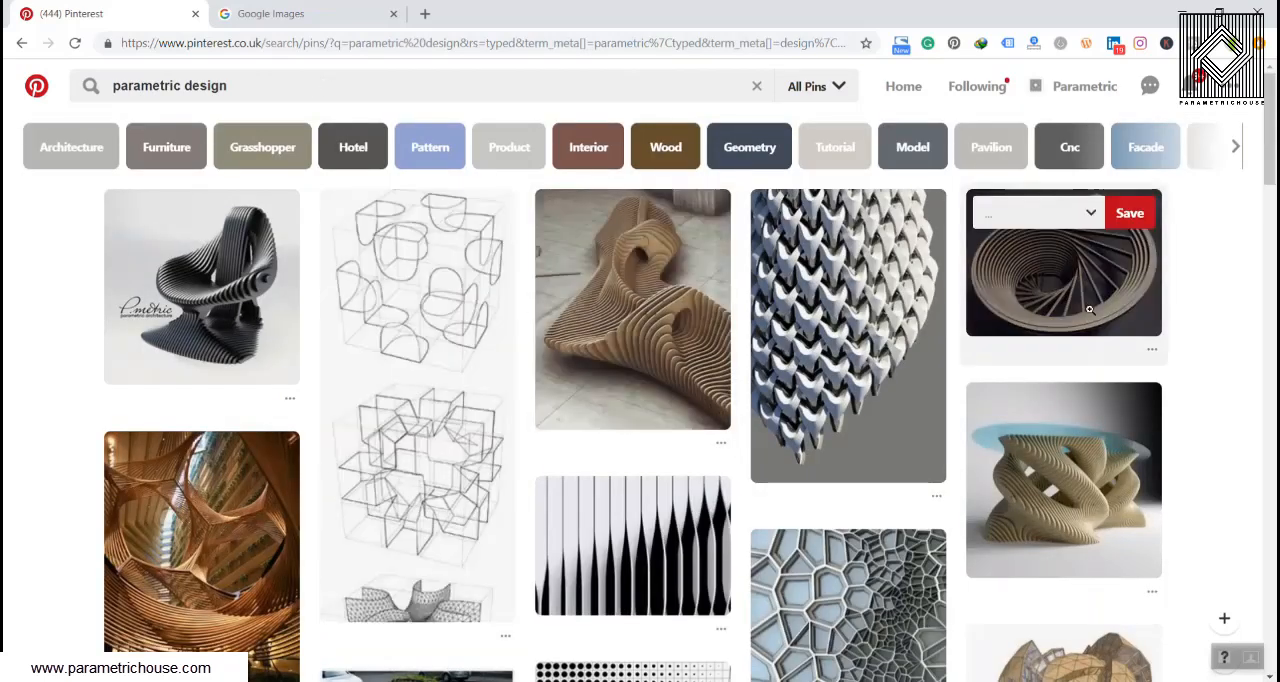
pyautogui.click(1062, 264)
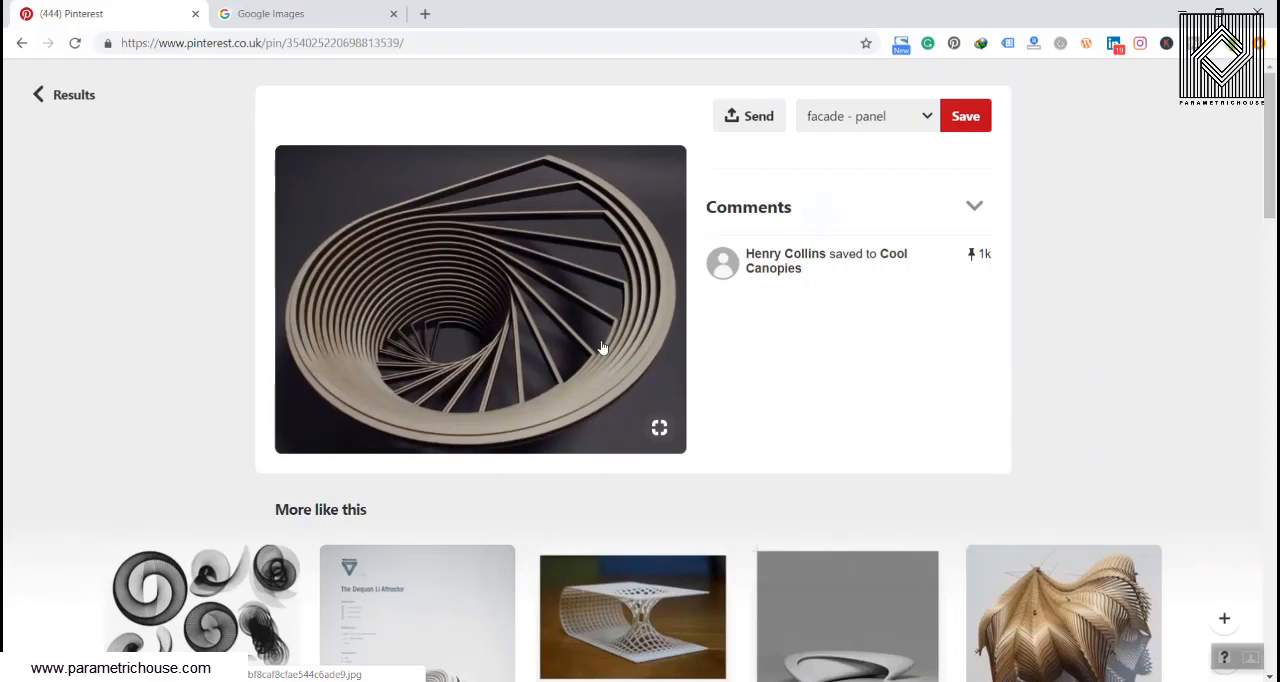
pyautogui.moveTo(612, 344)
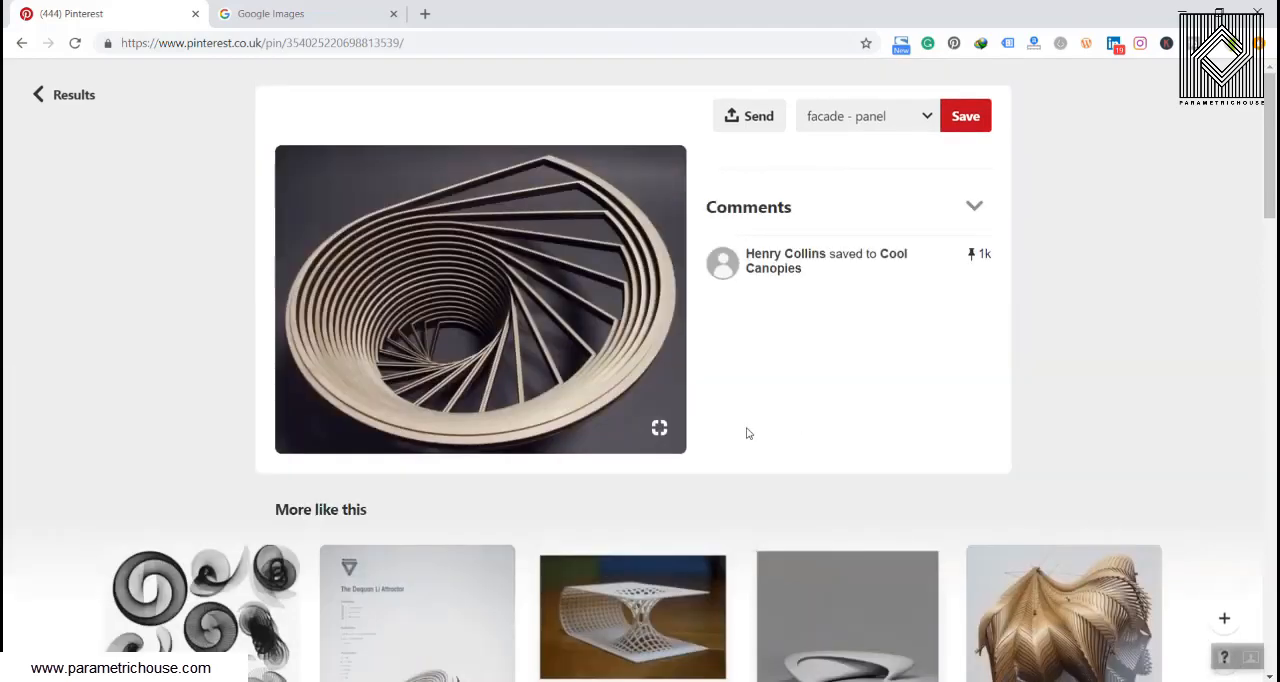
pyautogui.moveTo(732, 432)
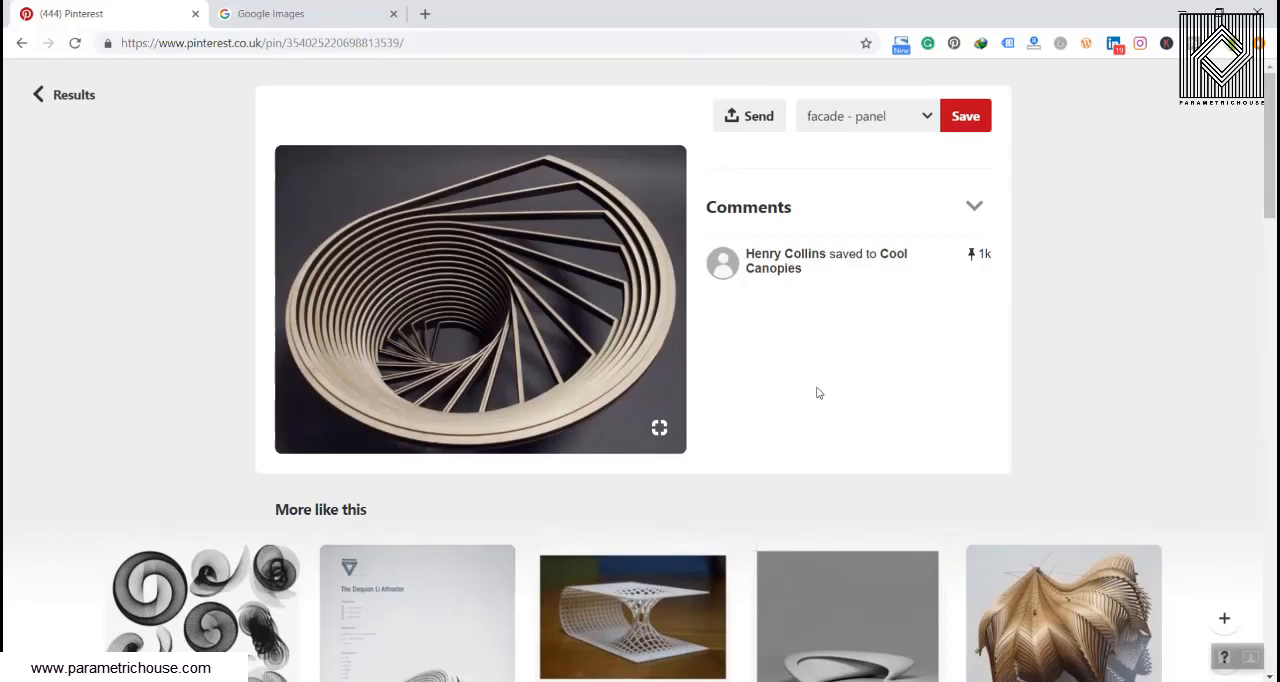
pyautogui.click(62, 94)
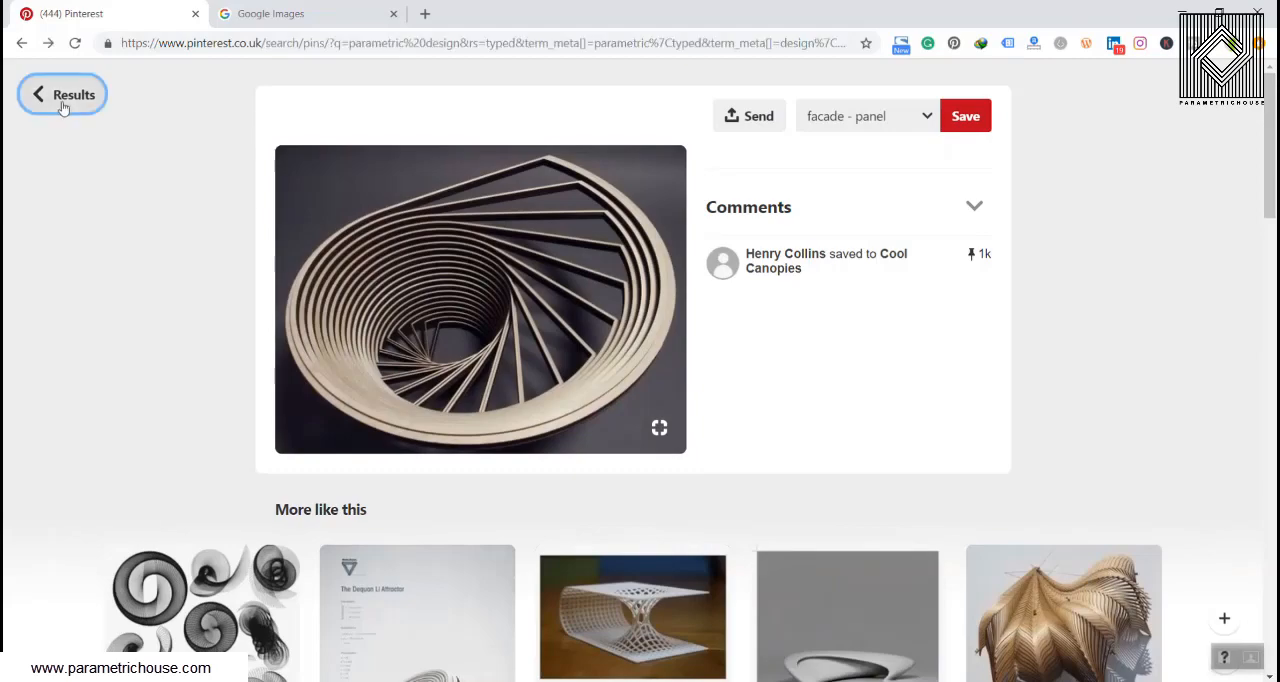
pyautogui.click(62, 94)
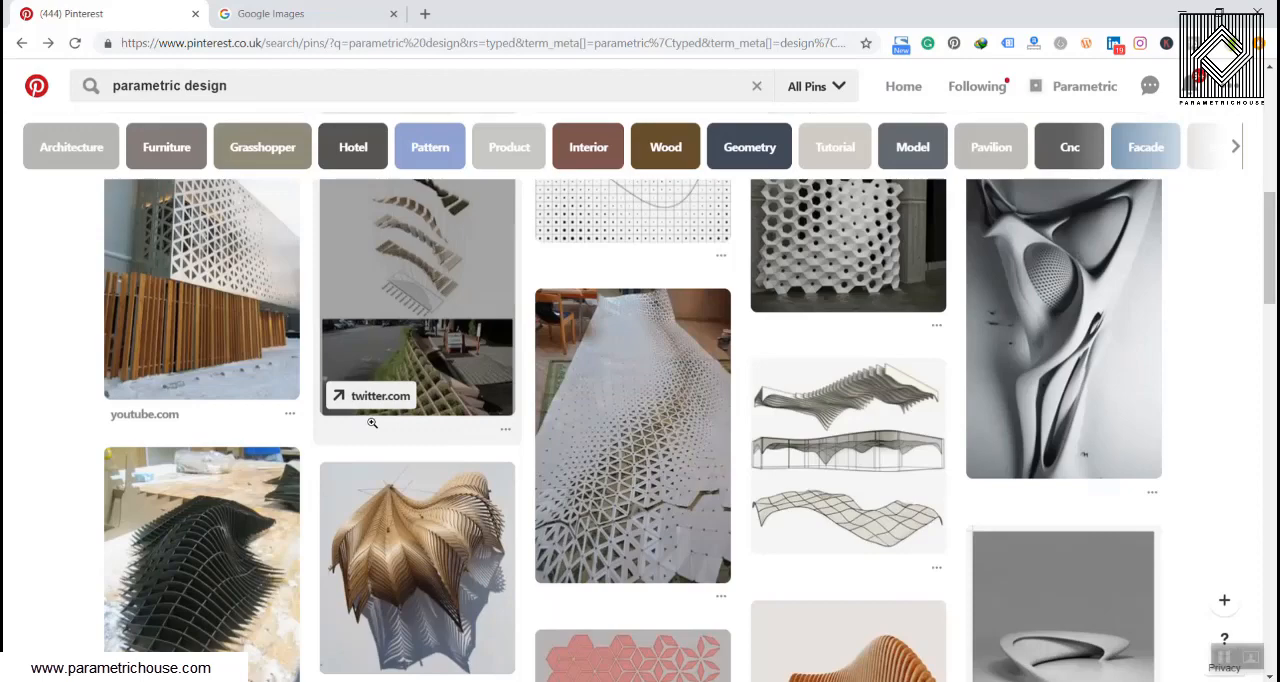
# Scroll through the results to the Parametric Typologies pin, then return to the results grid.
pyautogui.scroll(-3)
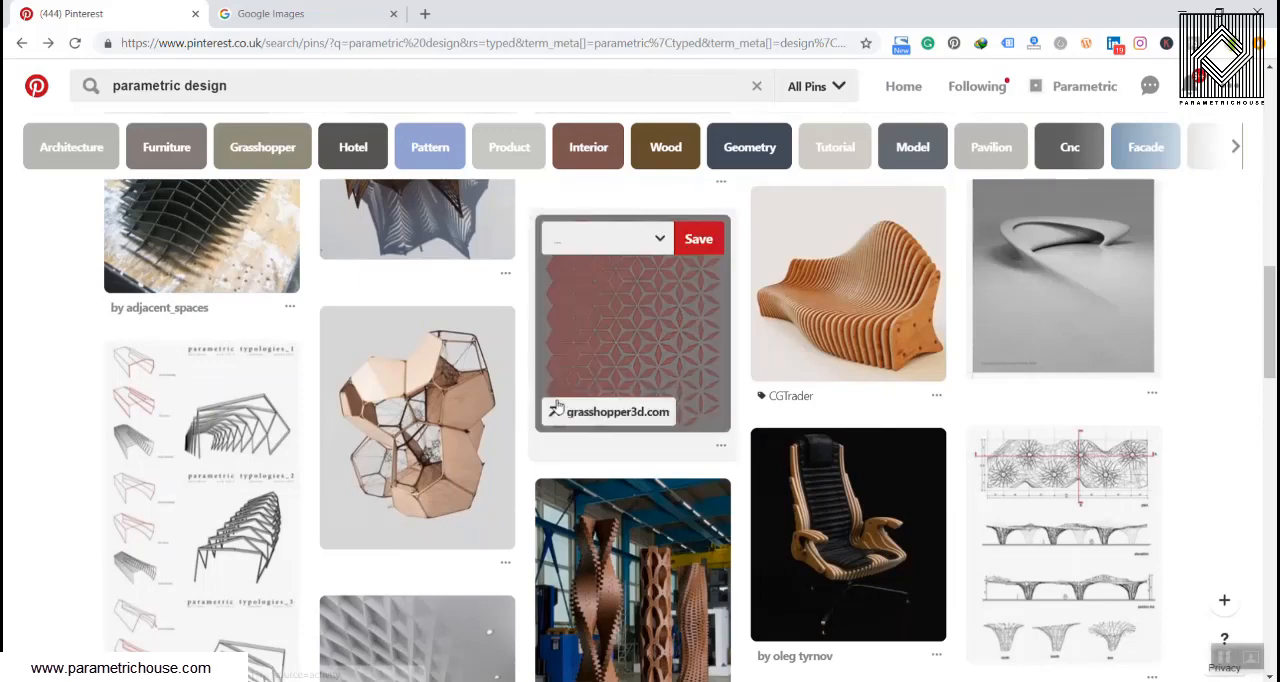
pyautogui.scroll(-3)
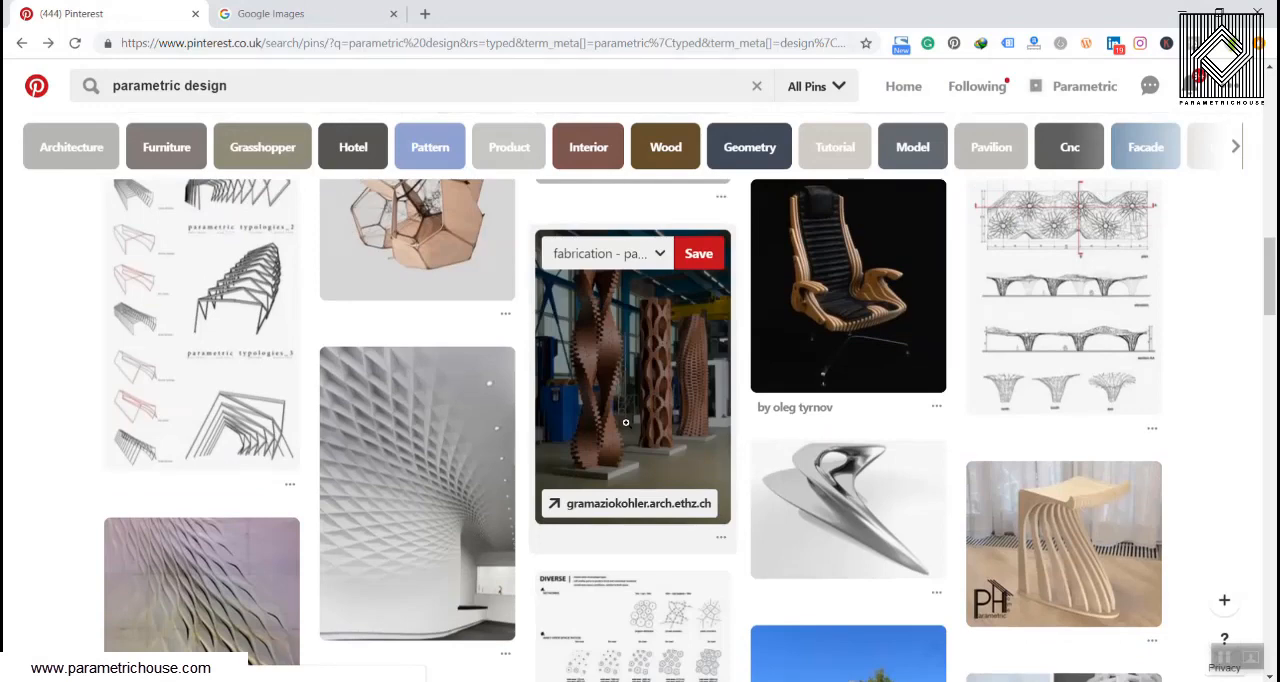
pyautogui.moveTo(620, 424)
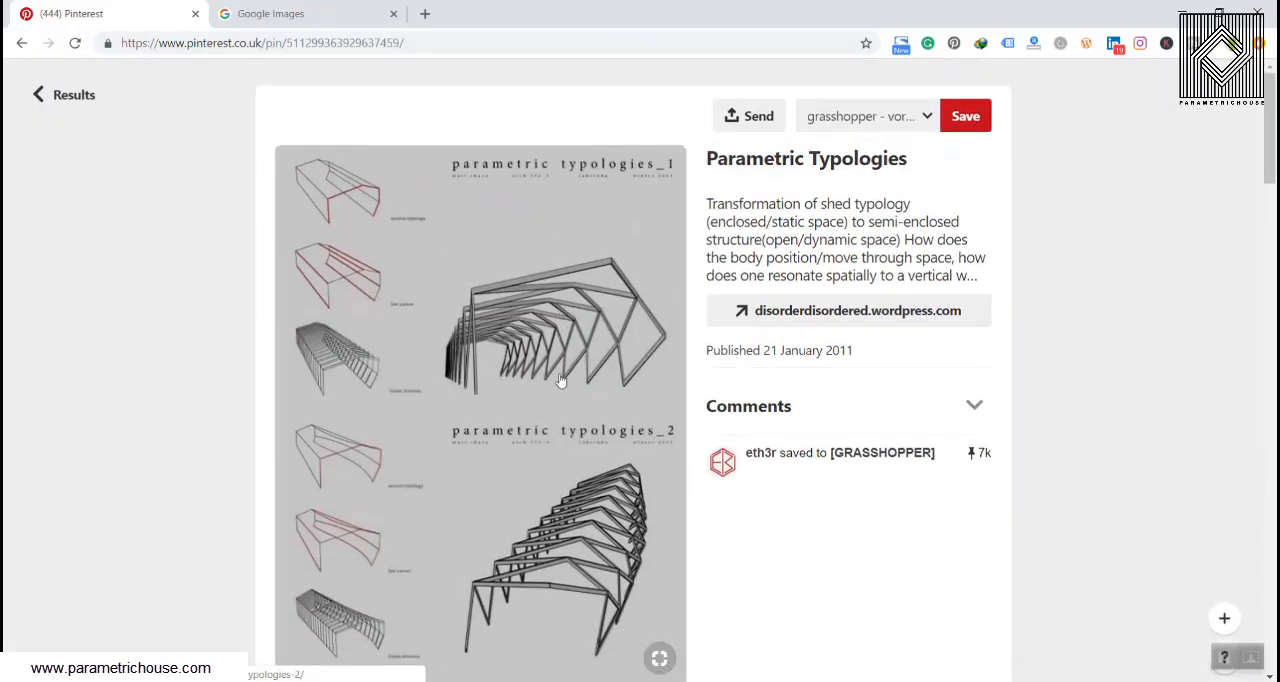
pyautogui.moveTo(392, 278)
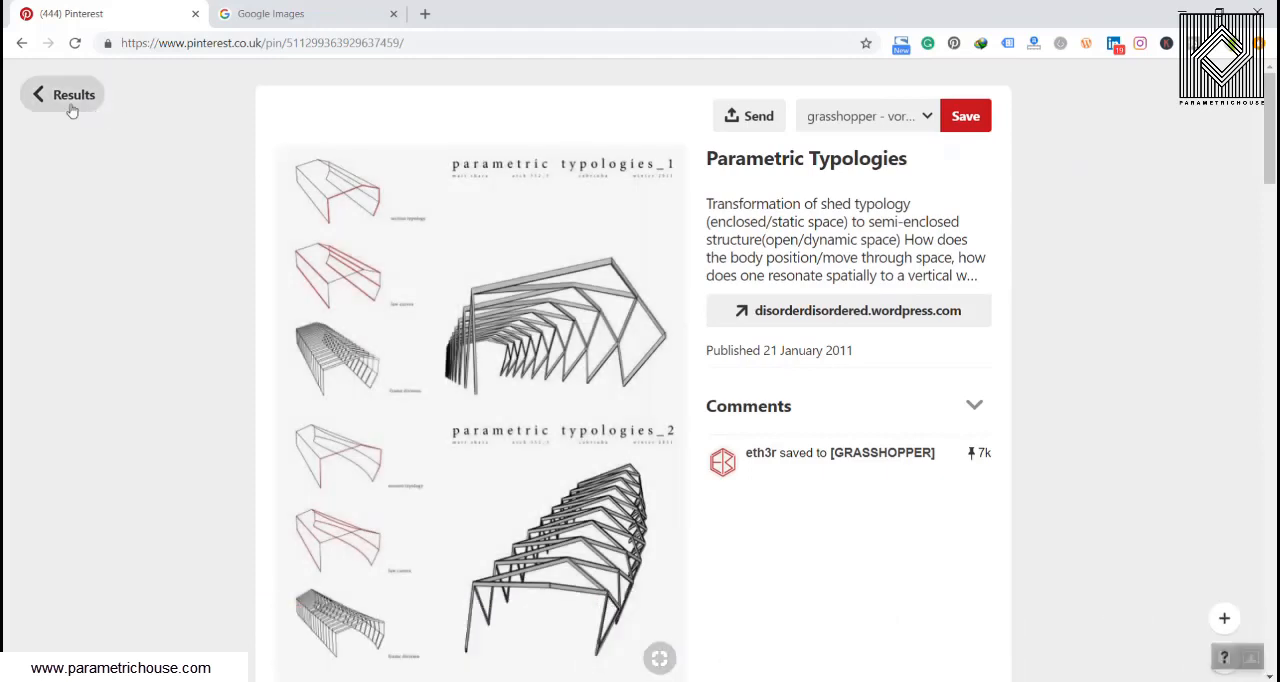
pyautogui.click(60, 94)
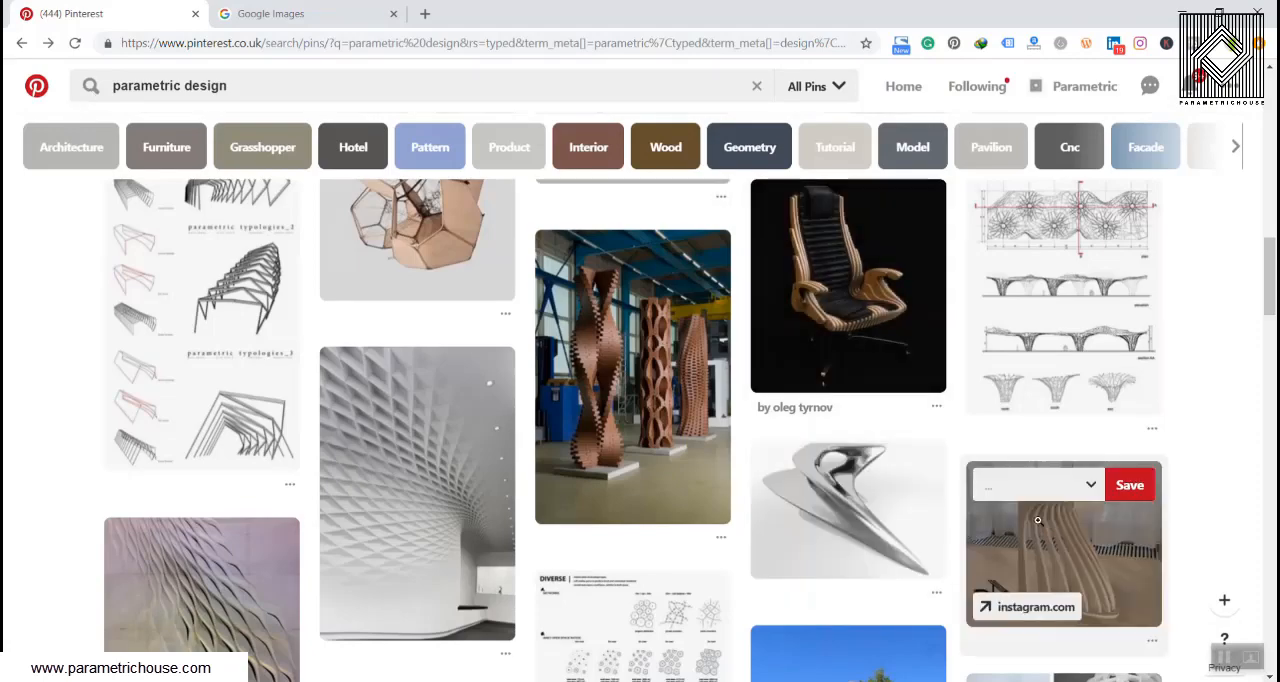
pyautogui.click(1064, 544)
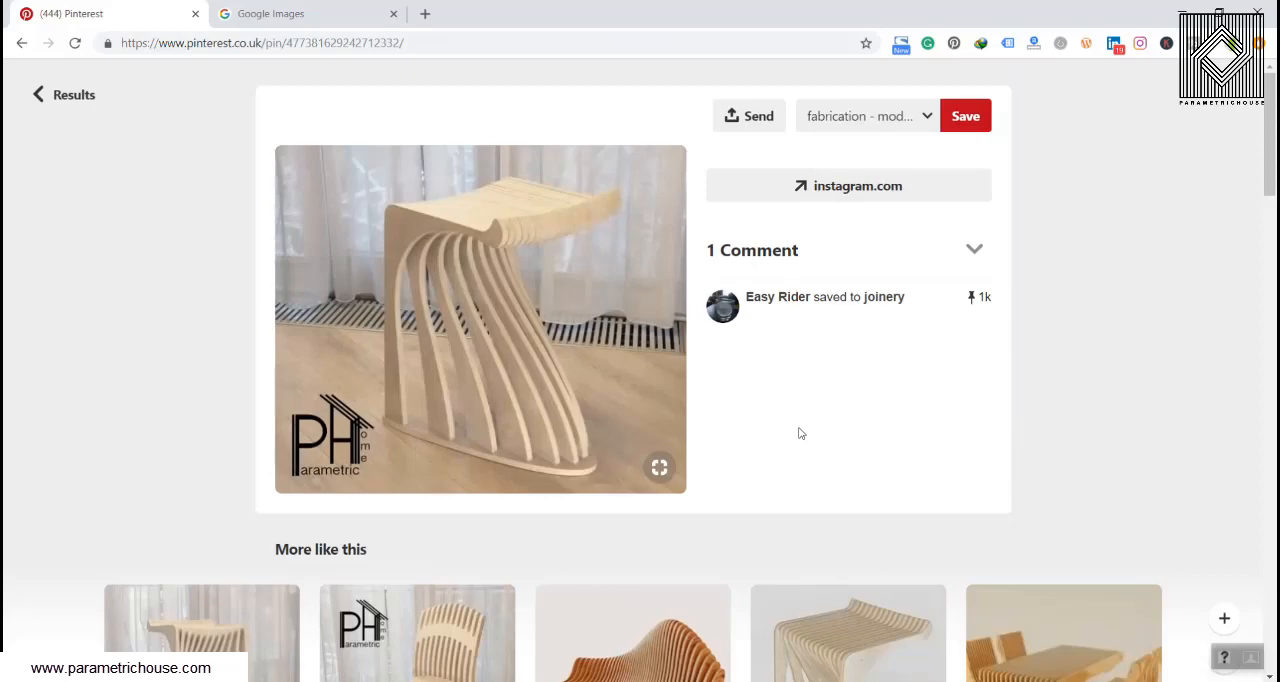
pyautogui.scroll(-3)
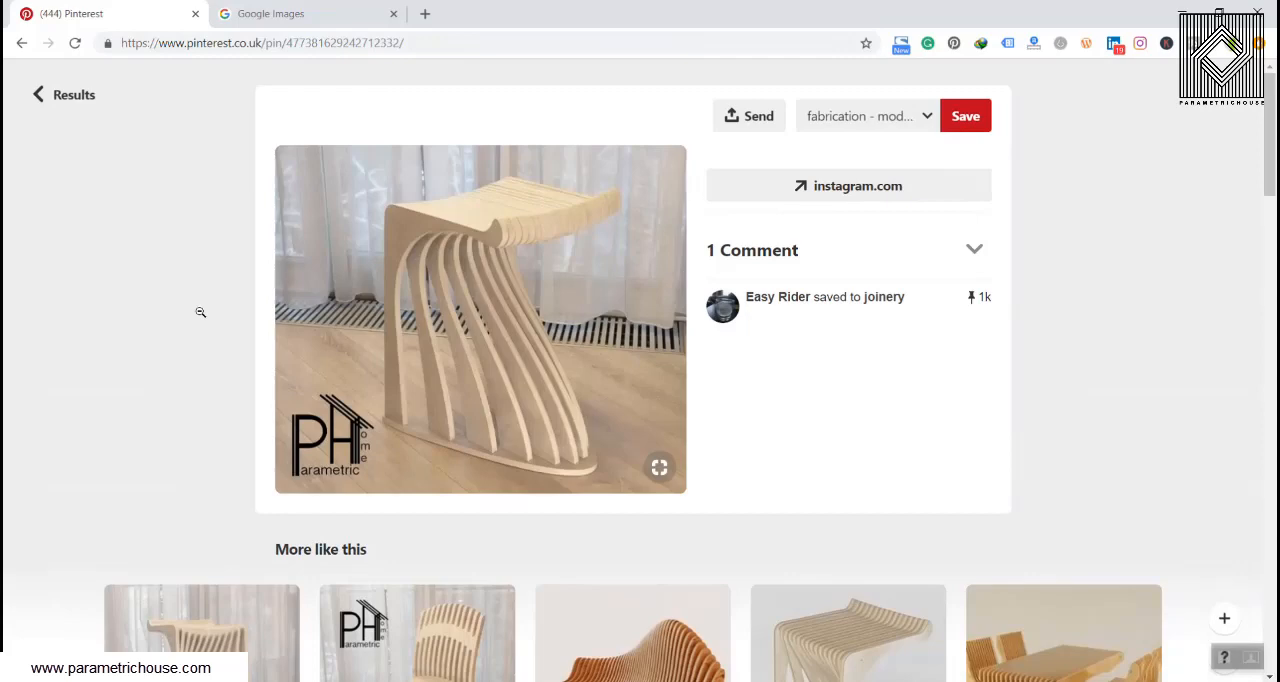
pyautogui.moveTo(62, 94)
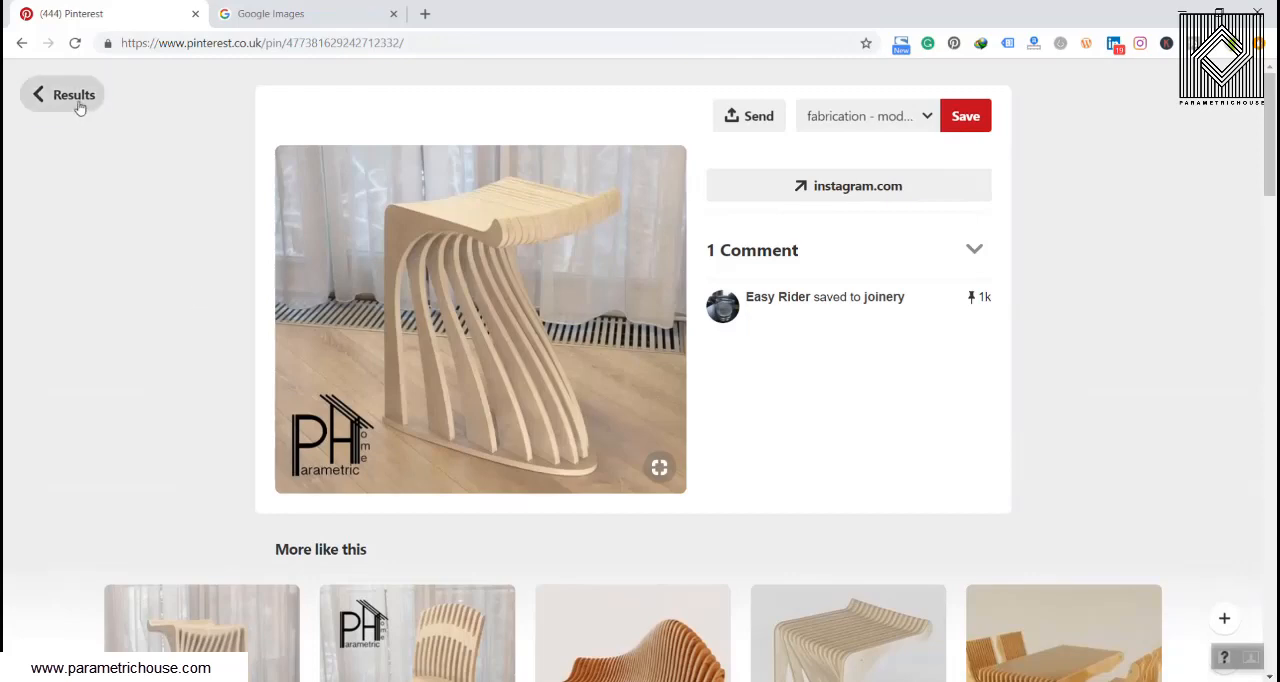
pyautogui.click(62, 94)
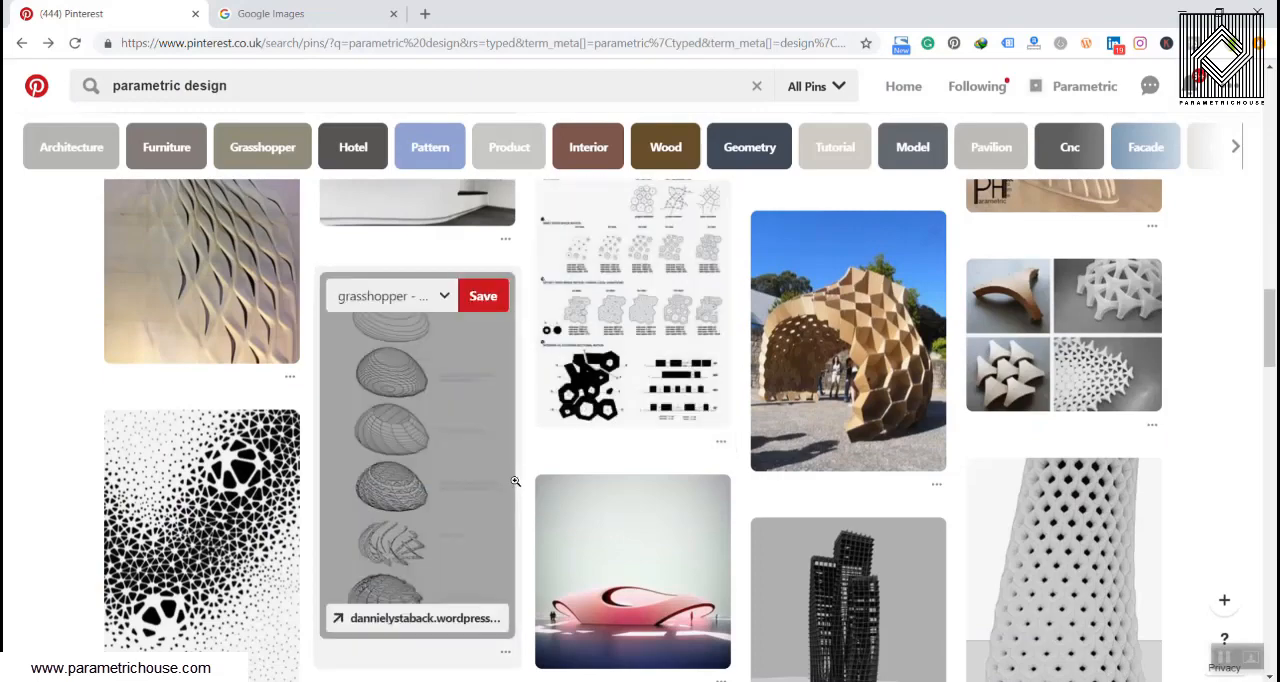
pyautogui.moveTo(504, 476)
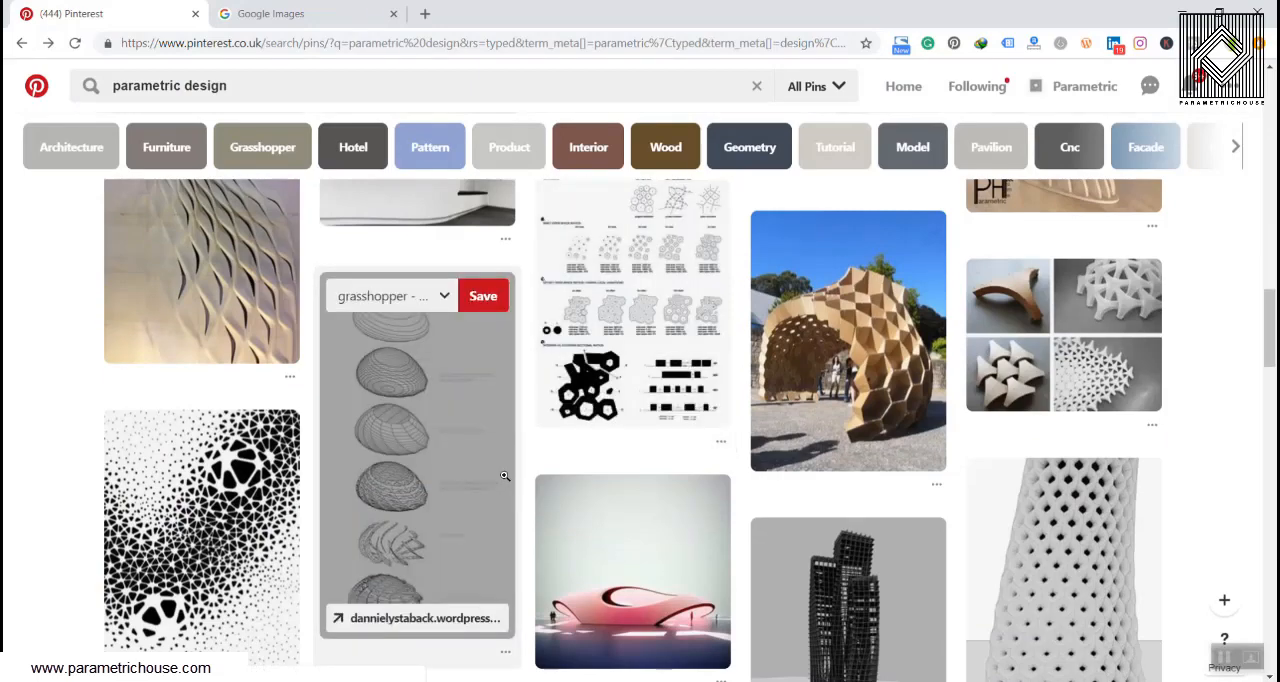
pyautogui.scroll(-3)
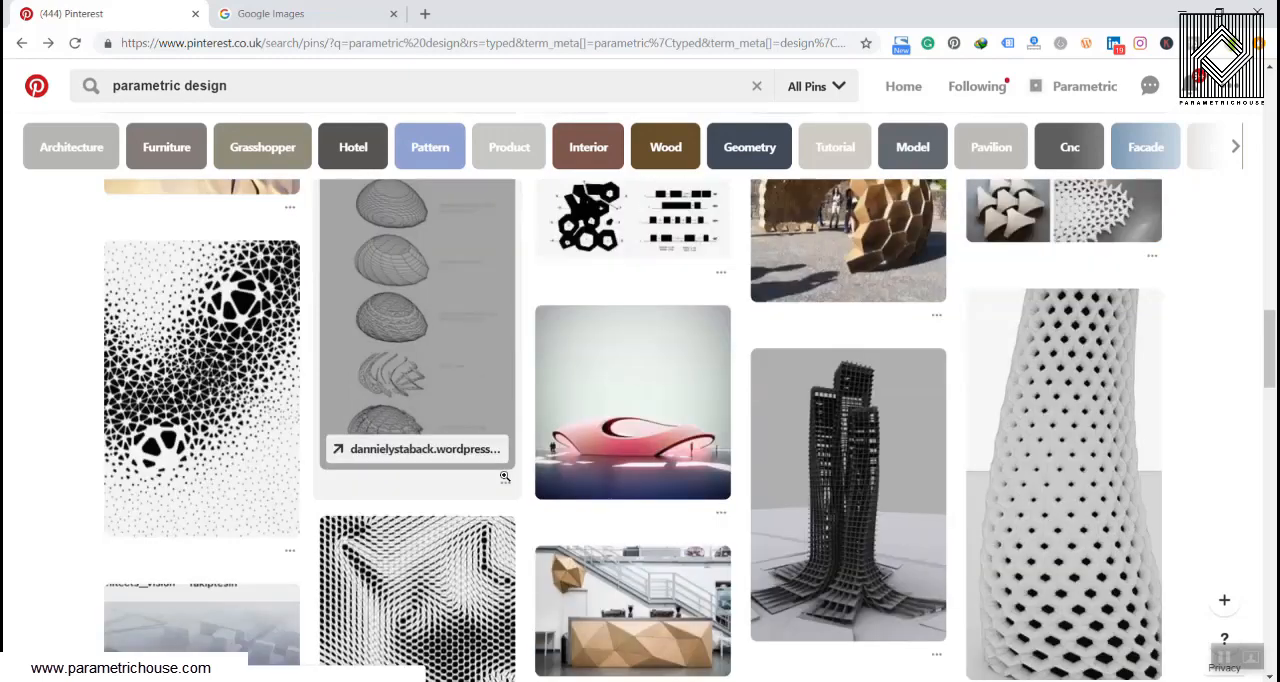
pyautogui.scroll(-3)
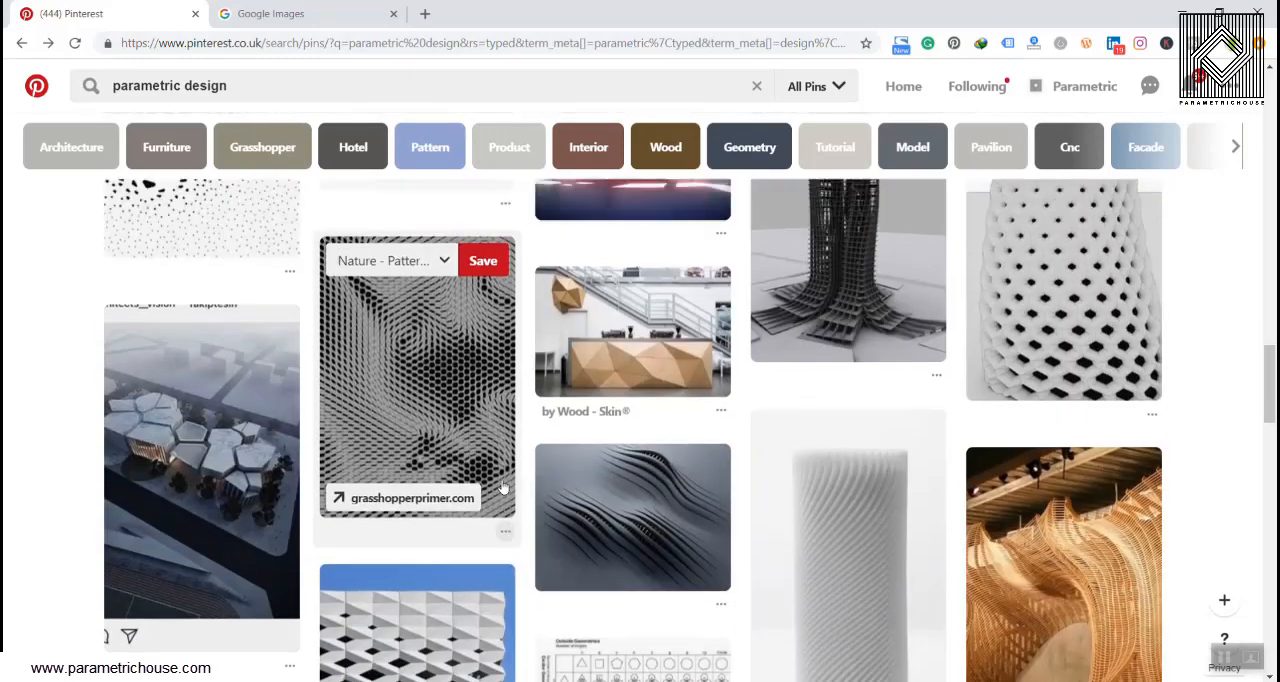
# View the faceted wooden reception desk pin and its 'More like this' fabrication pins.
pyautogui.click(632, 330)
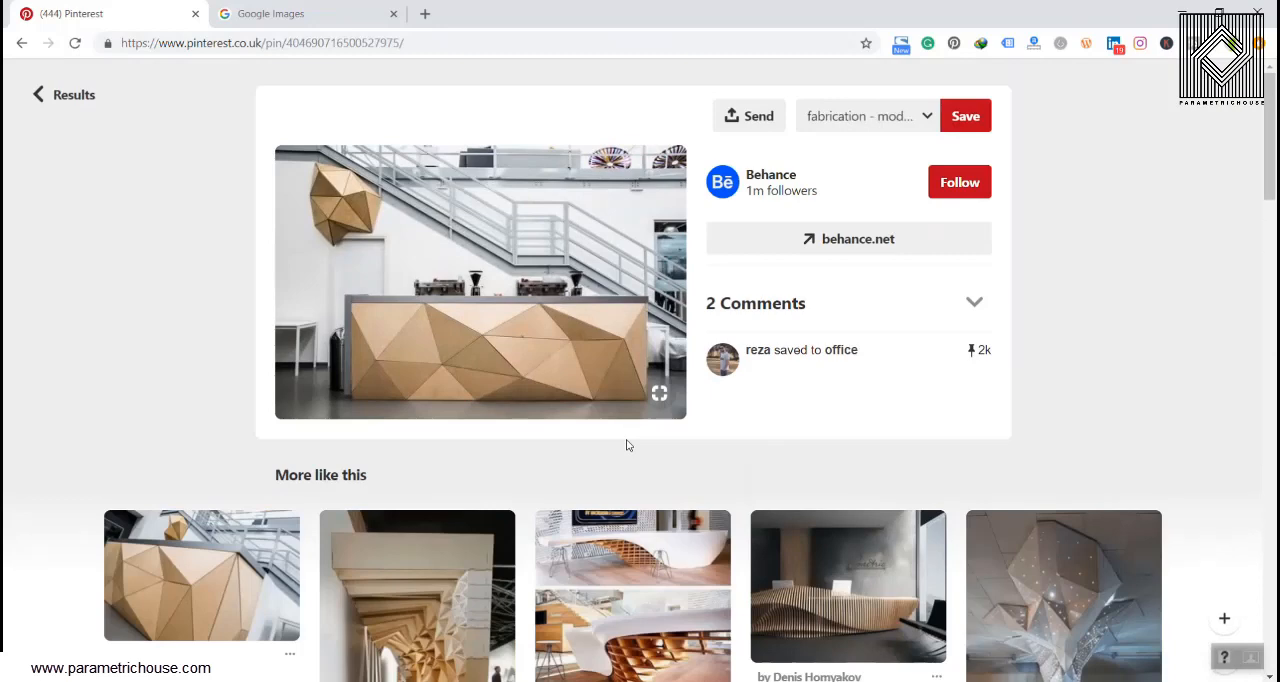
pyautogui.moveTo(620, 440)
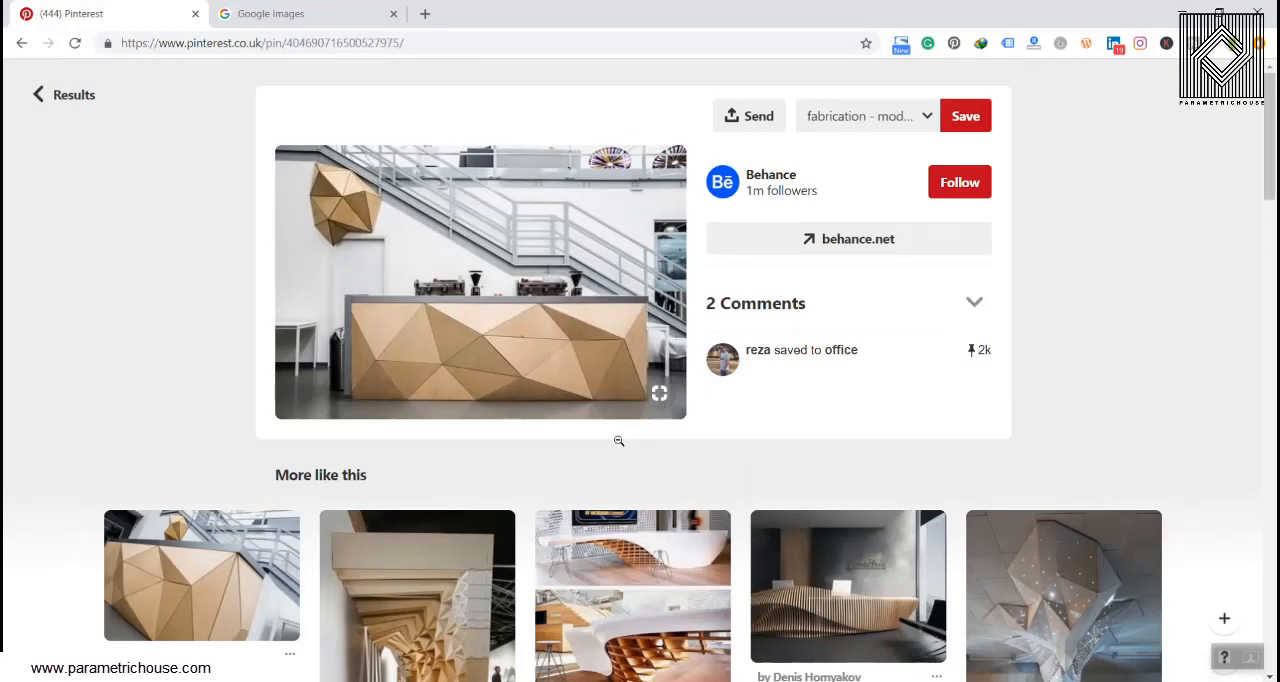
pyautogui.moveTo(538, 430)
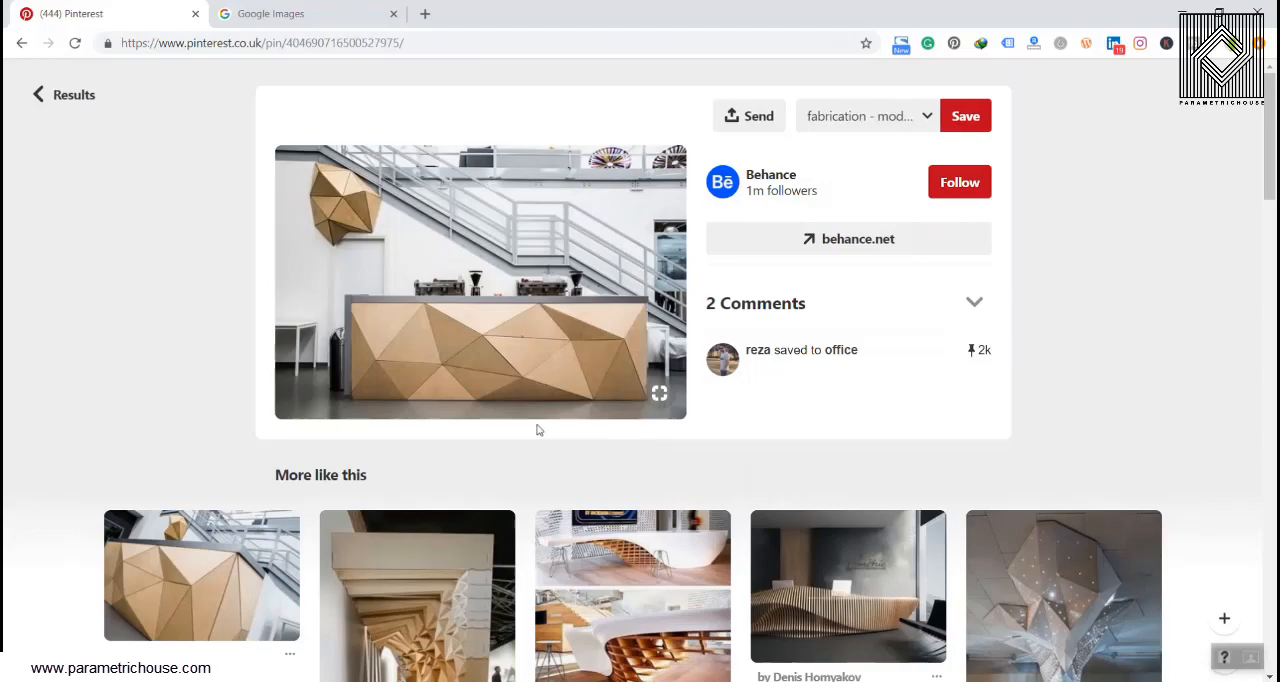
pyautogui.scroll(-3)
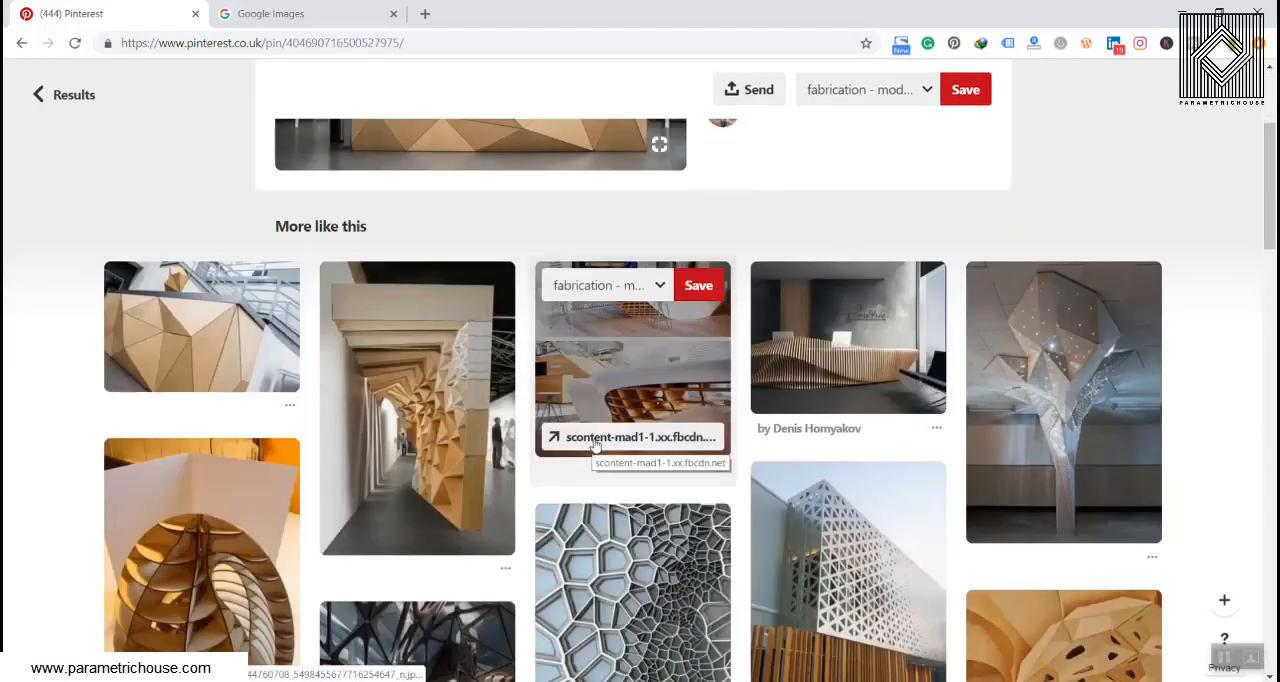
pyautogui.scroll(-3)
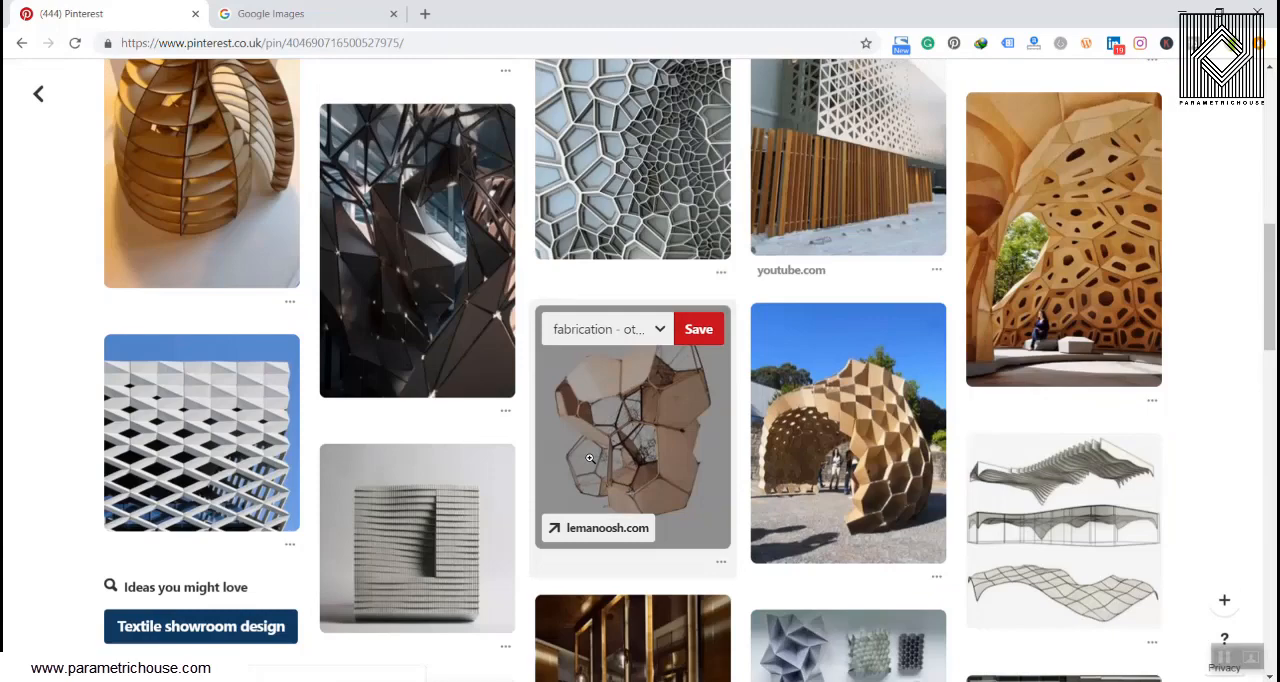
pyautogui.click(632, 428)
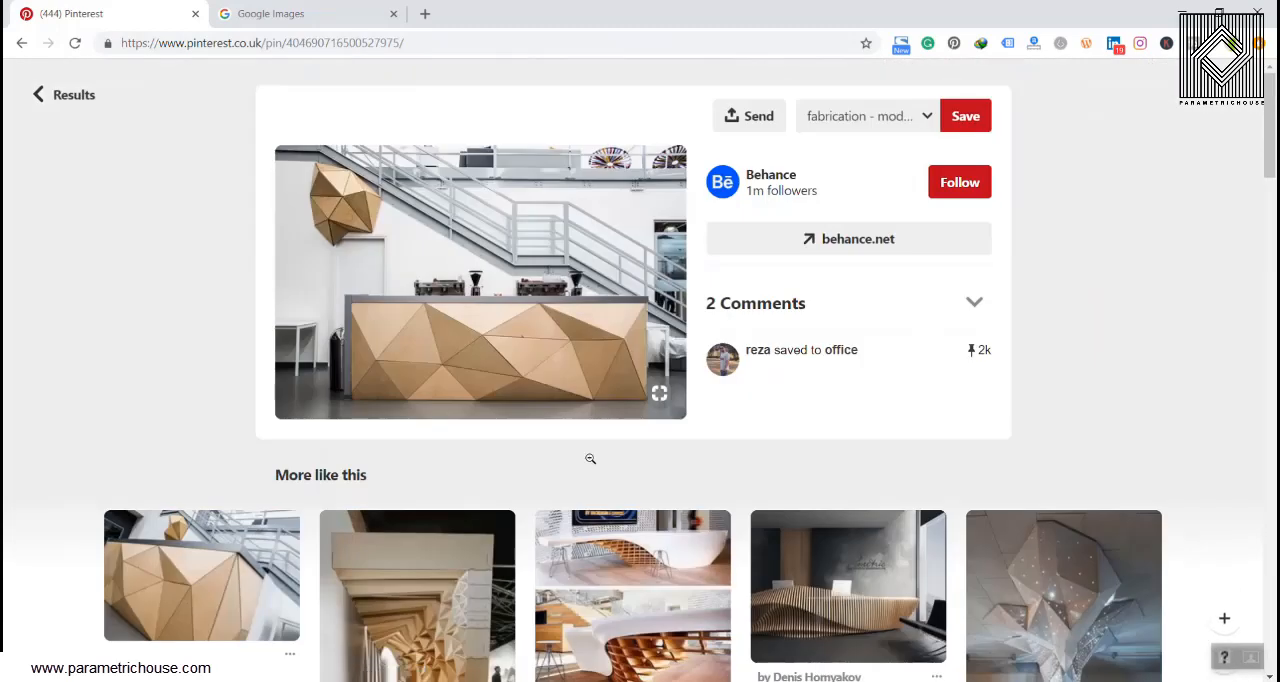
pyautogui.moveTo(192, 308)
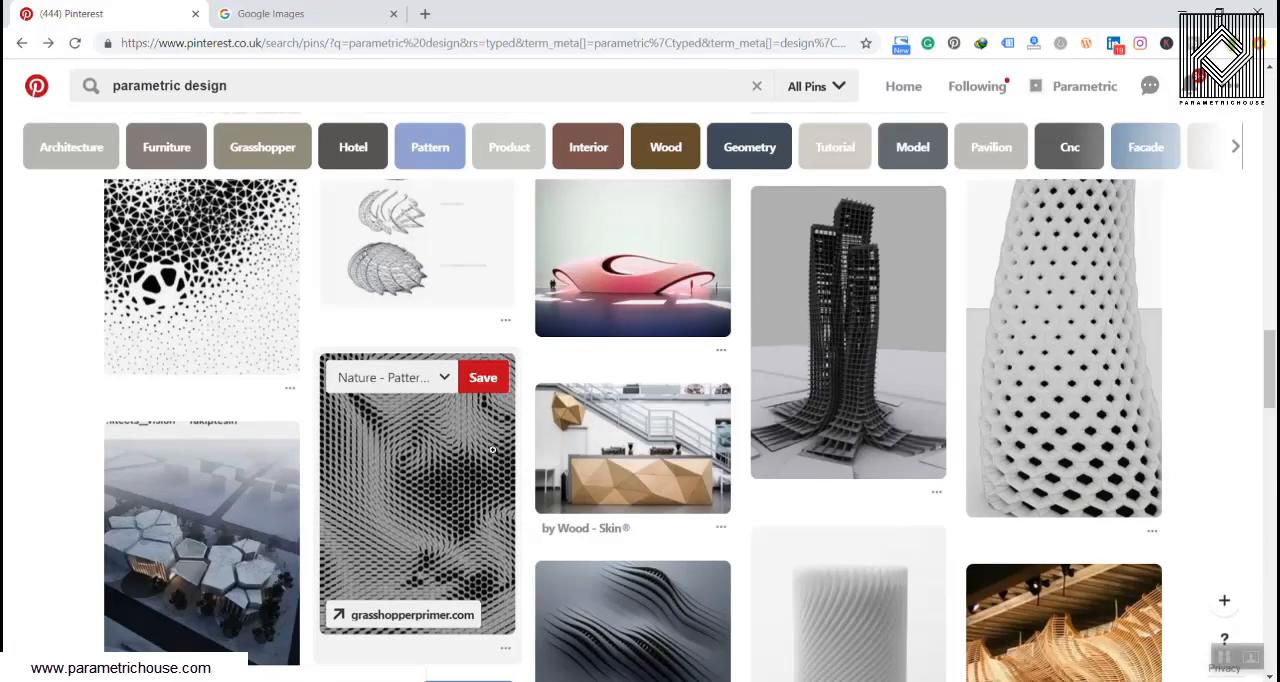
# Scroll down through the parametric design results looking for furniture pins.
pyautogui.scroll(-3)
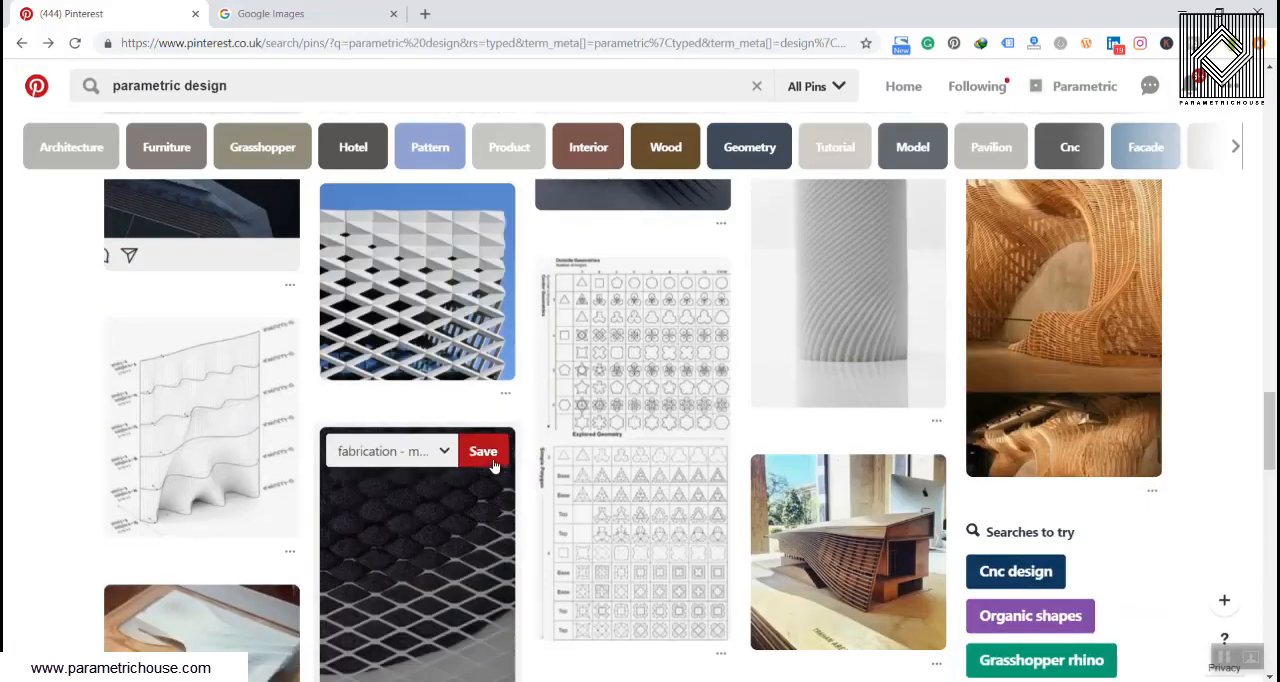
pyautogui.scroll(-3)
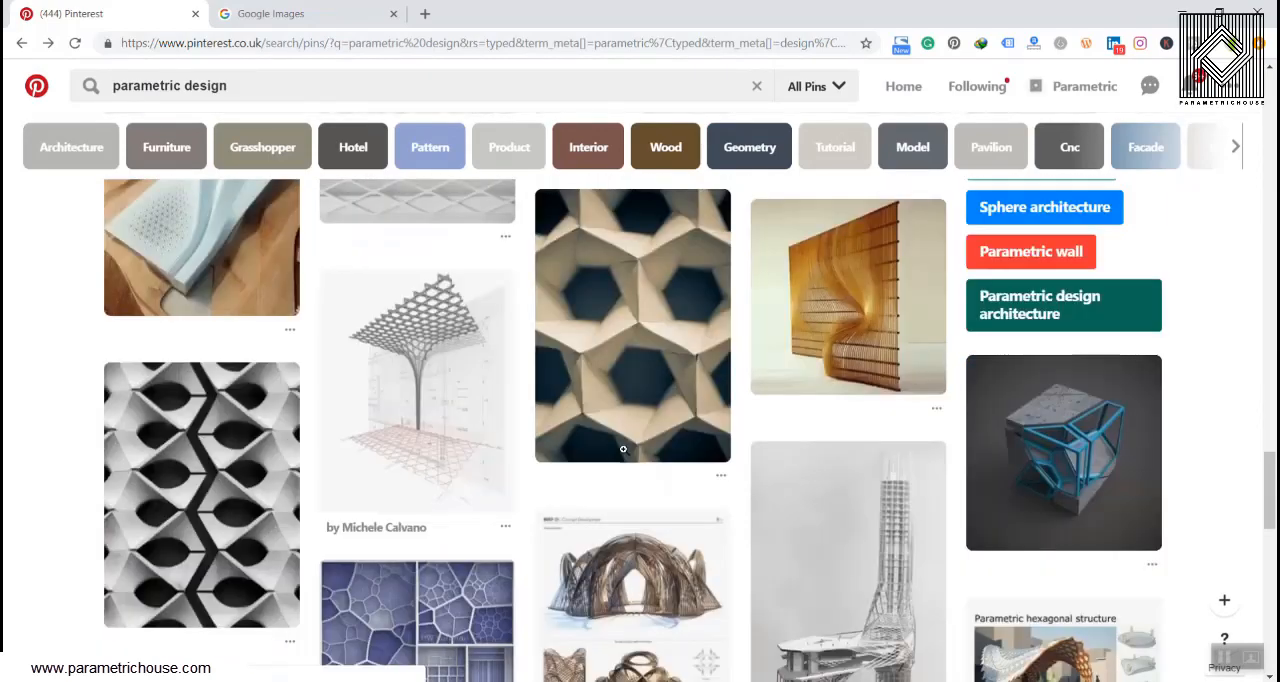
pyautogui.scroll(-3)
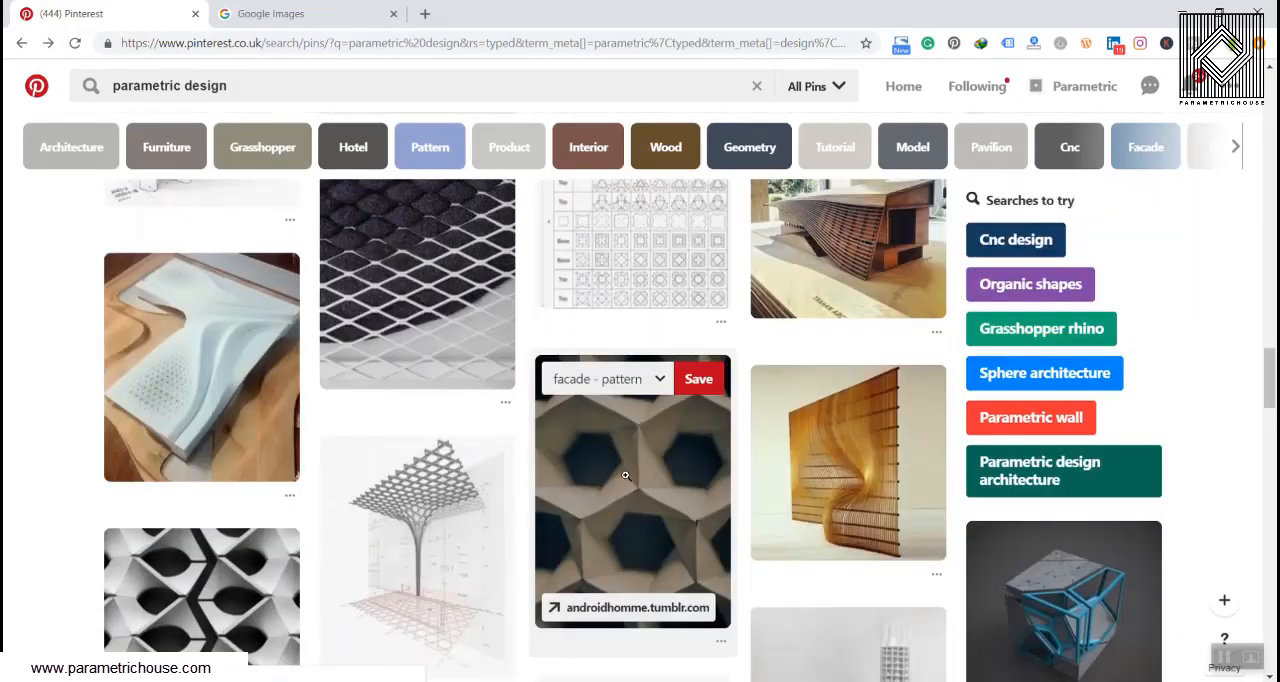
pyautogui.moveTo(620, 478)
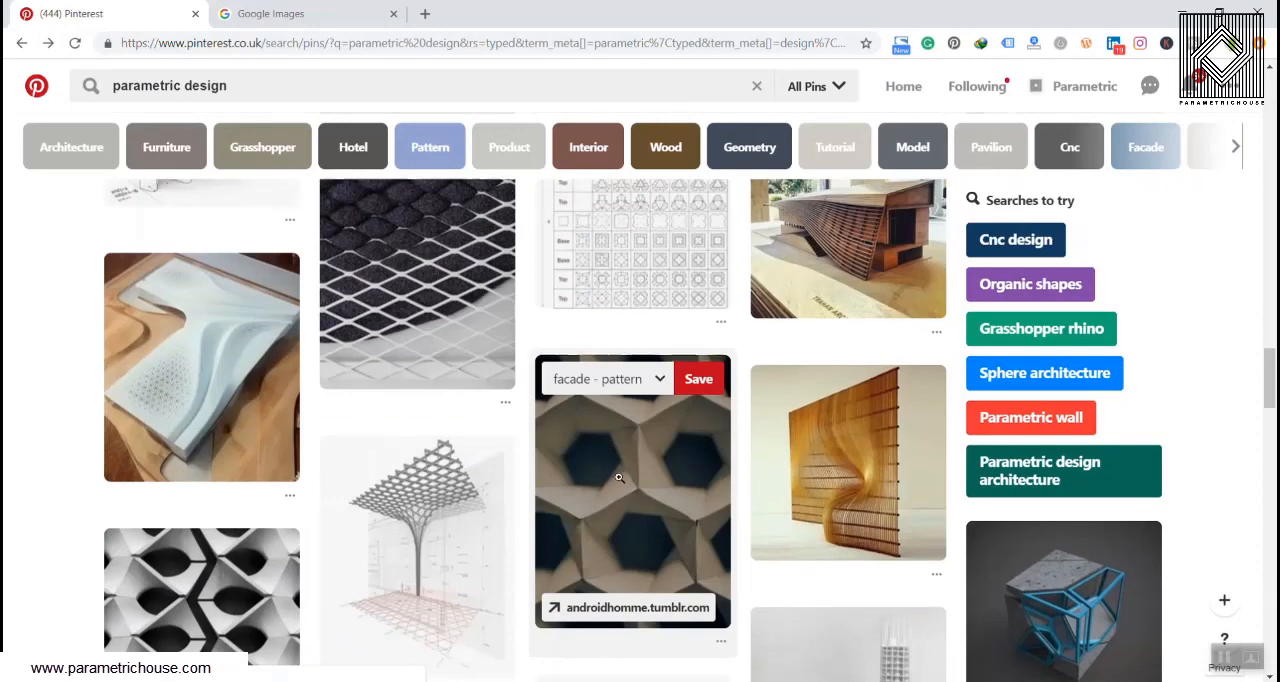
pyautogui.moveTo(596, 520)
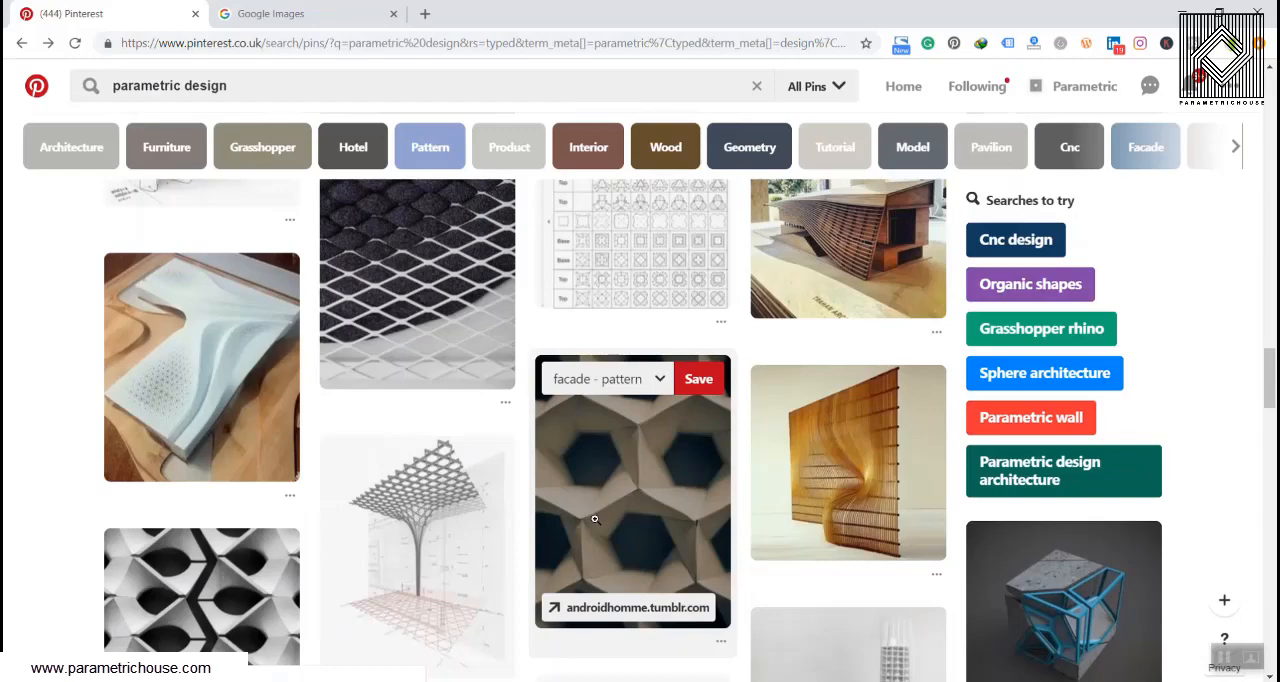
pyautogui.scroll(-3)
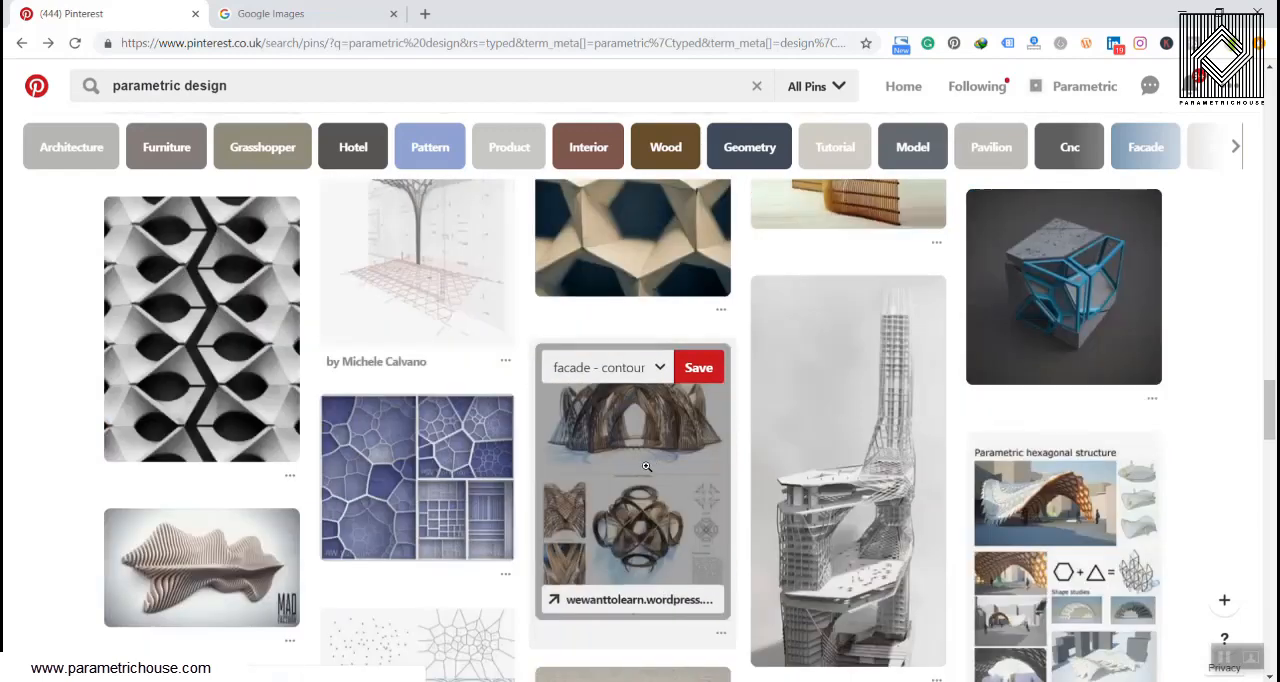
pyautogui.scroll(-3)
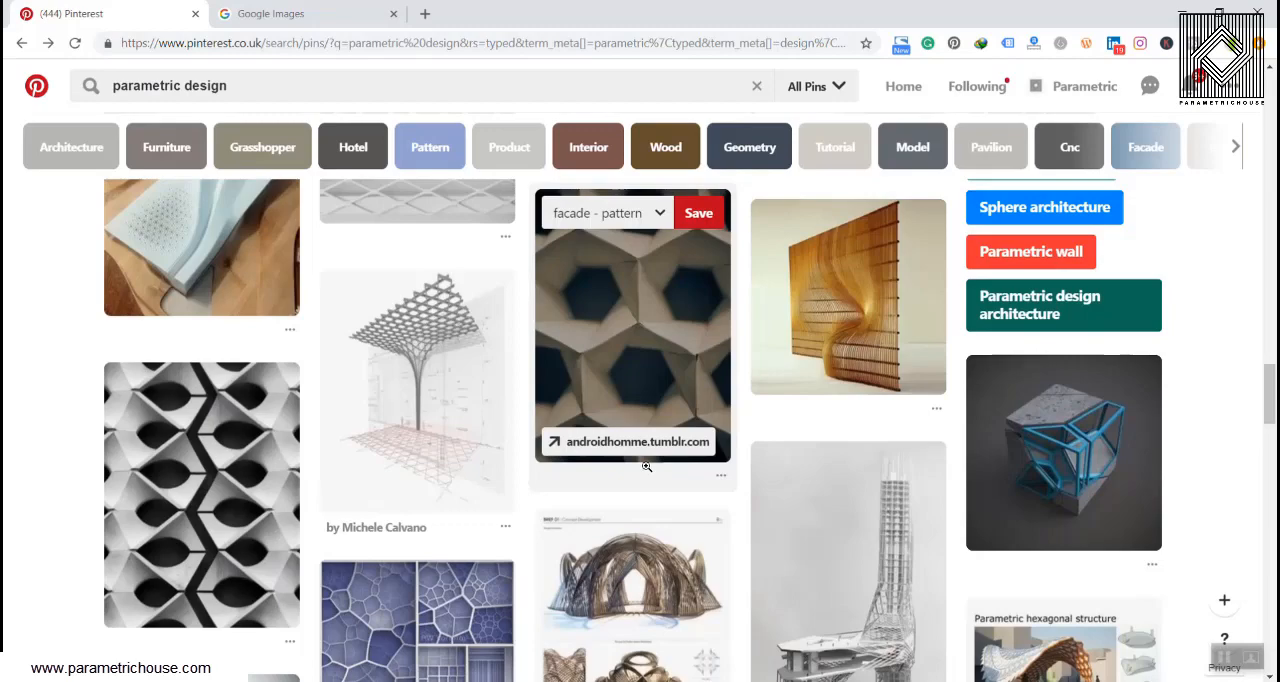
pyautogui.scroll(-3)
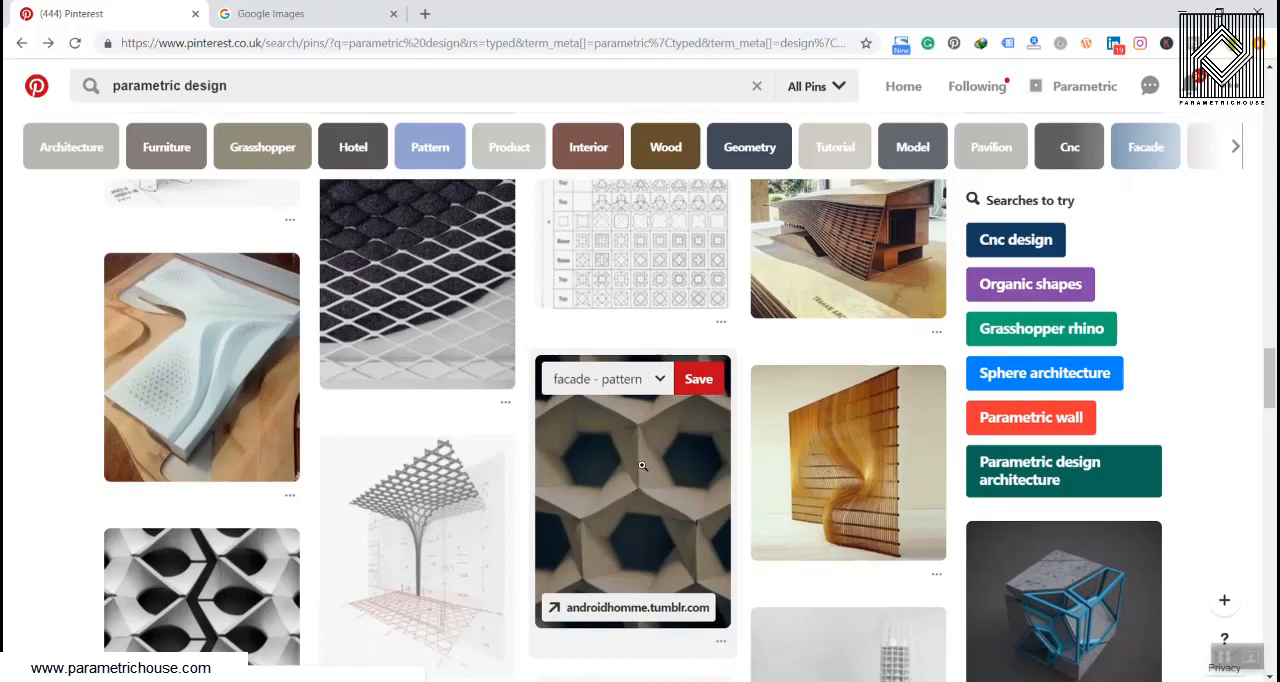
pyautogui.moveTo(624, 470)
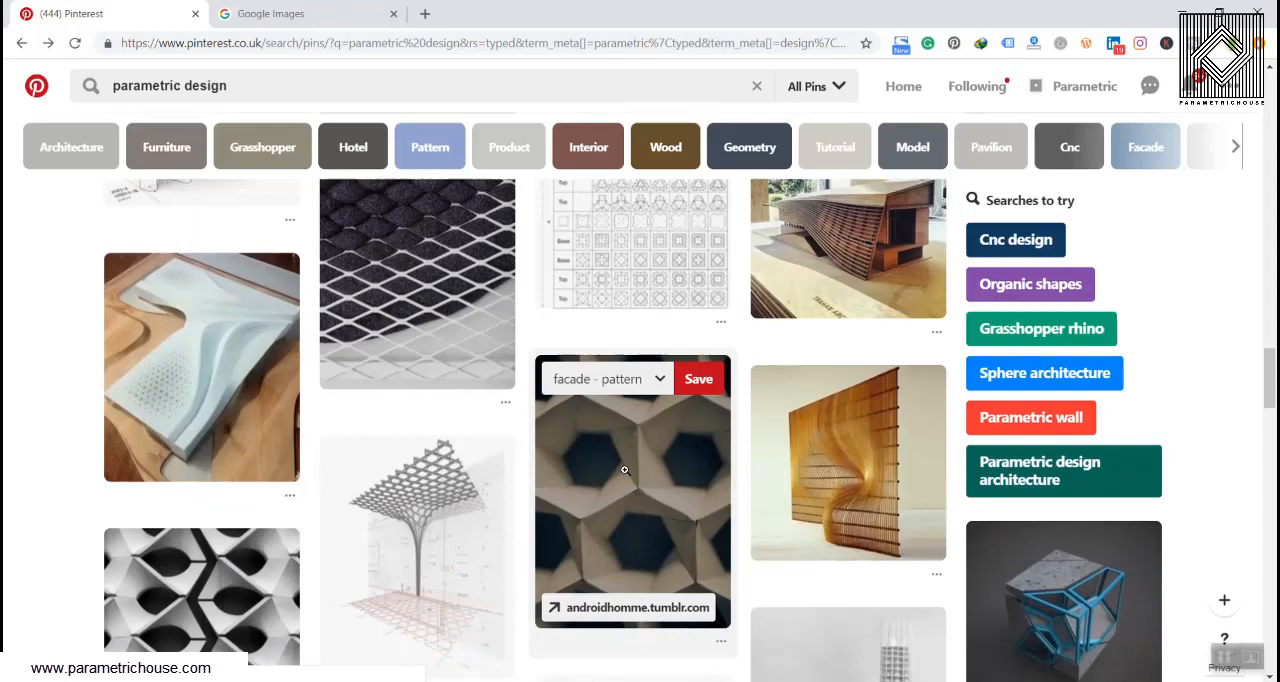
# Reach and view the triangular stacked-wood seat pin from after-form.tumblr.com.
pyautogui.scroll(-3)
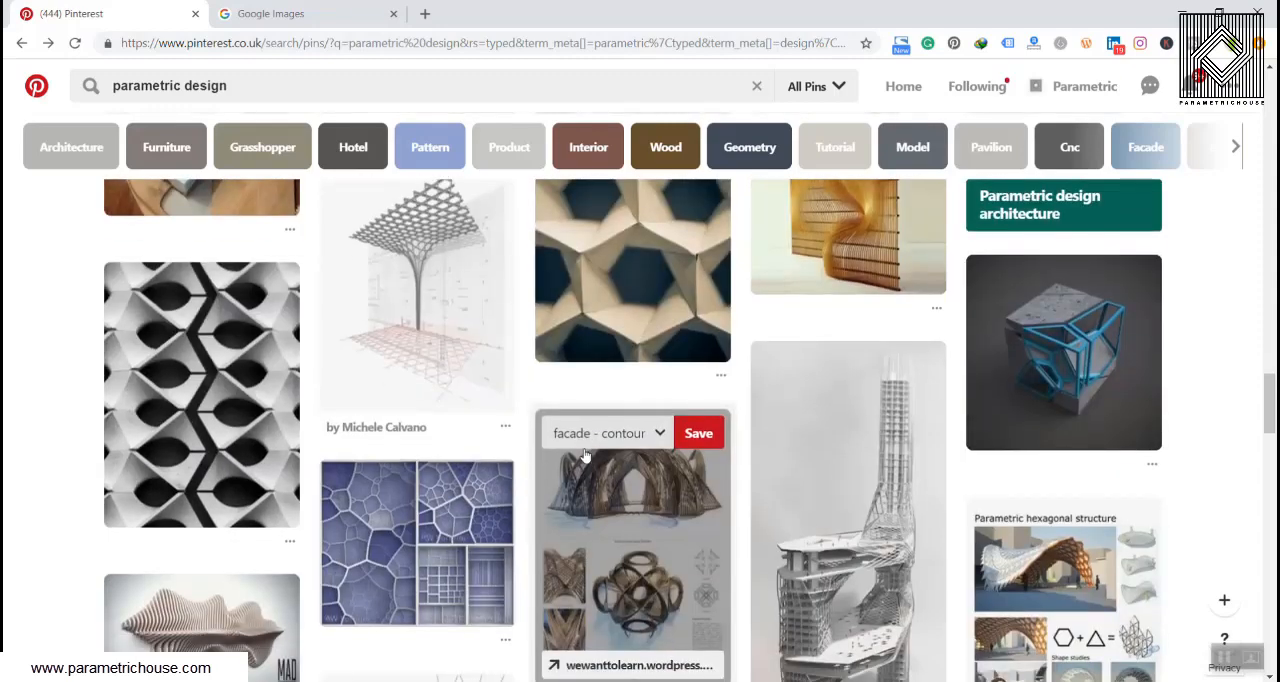
pyautogui.scroll(-3)
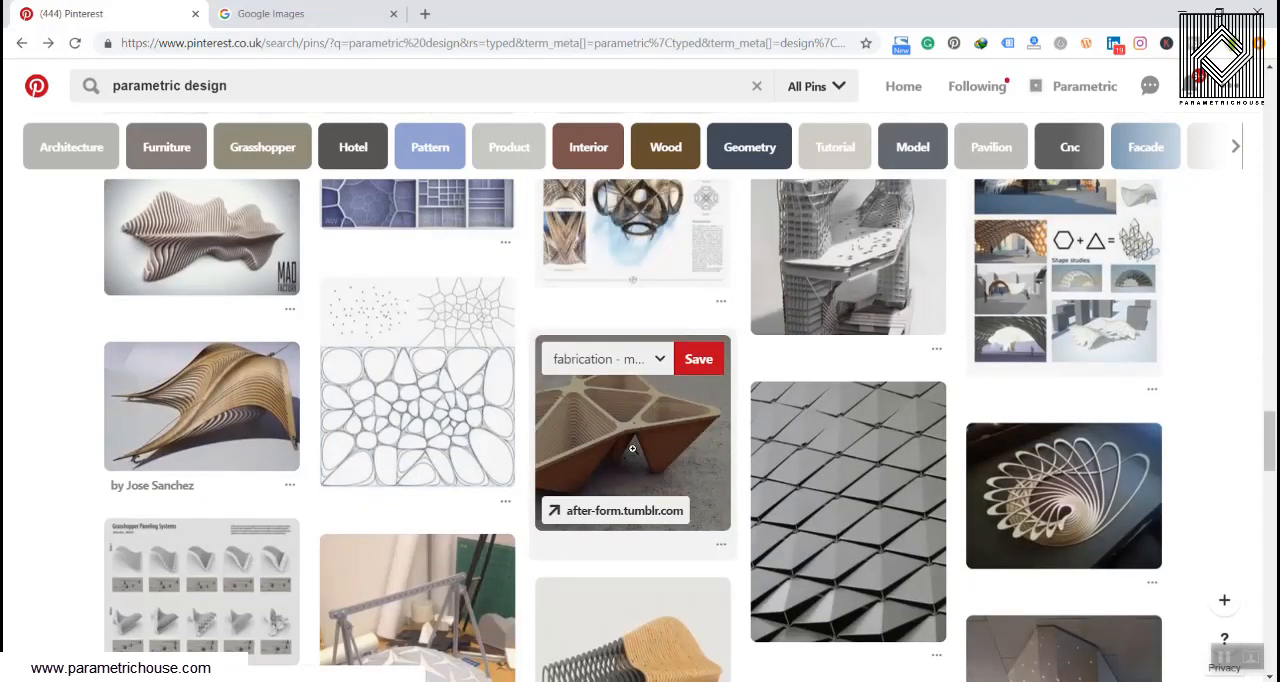
pyautogui.click(632, 436)
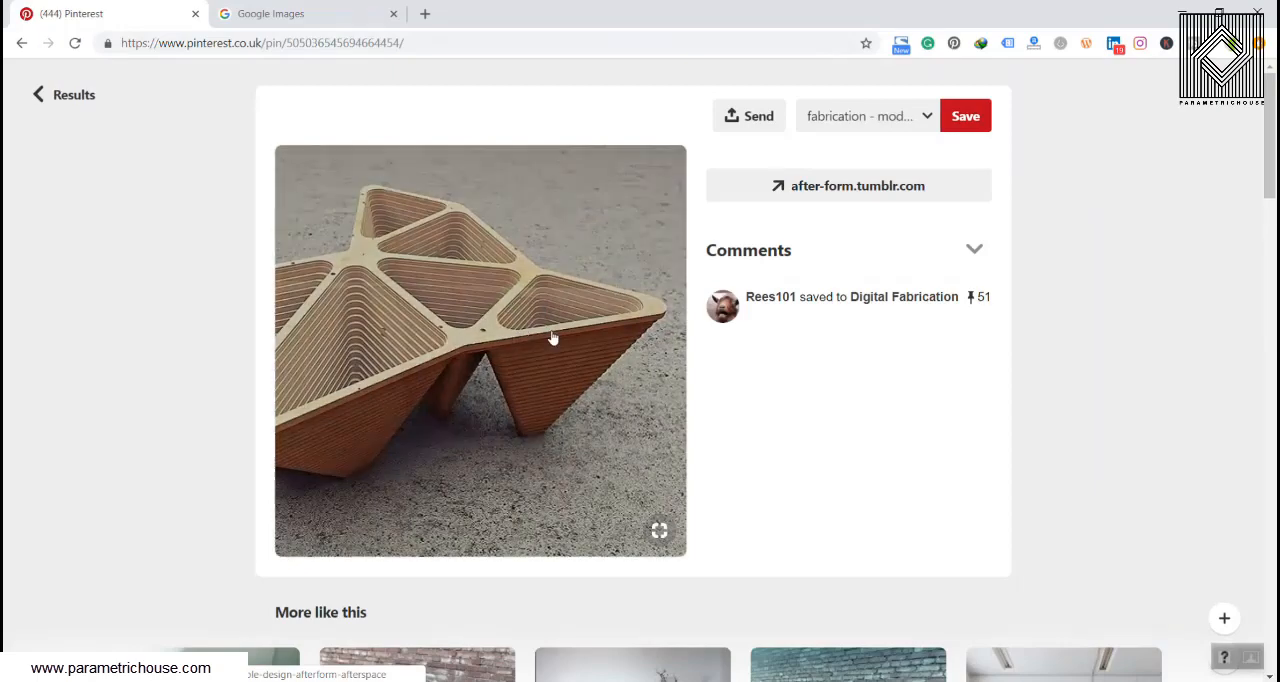
pyautogui.scroll(-3)
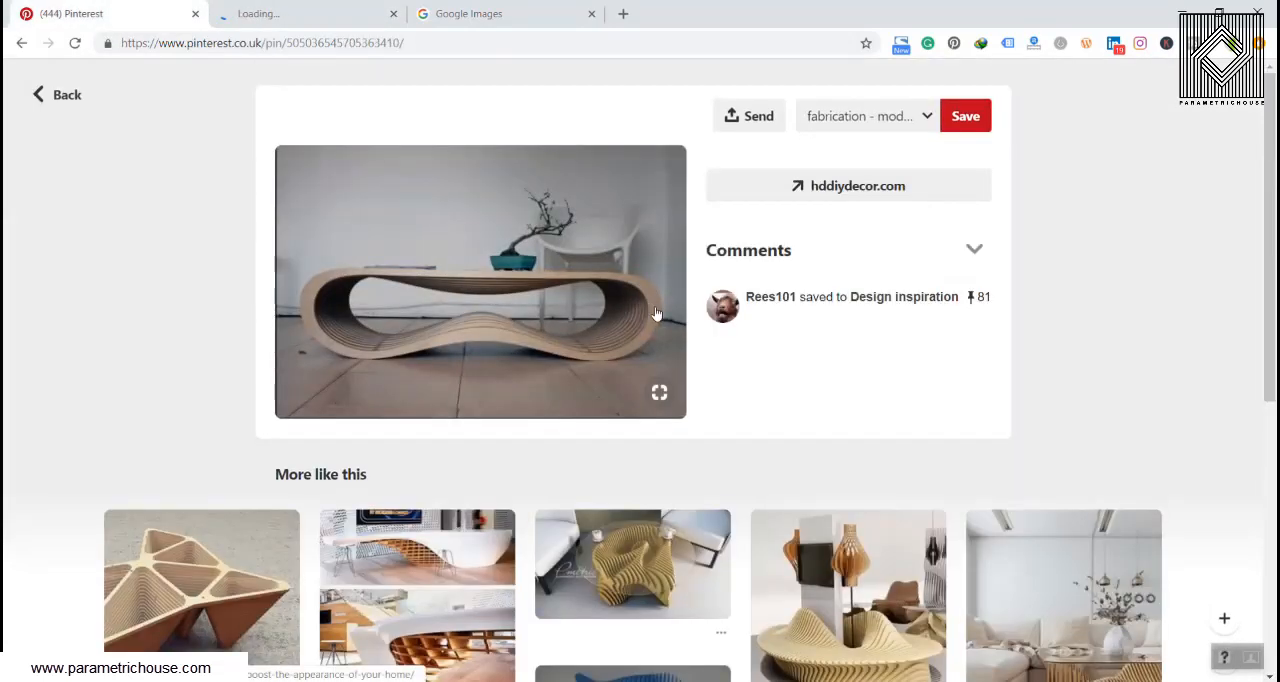
pyautogui.moveTo(452, 334)
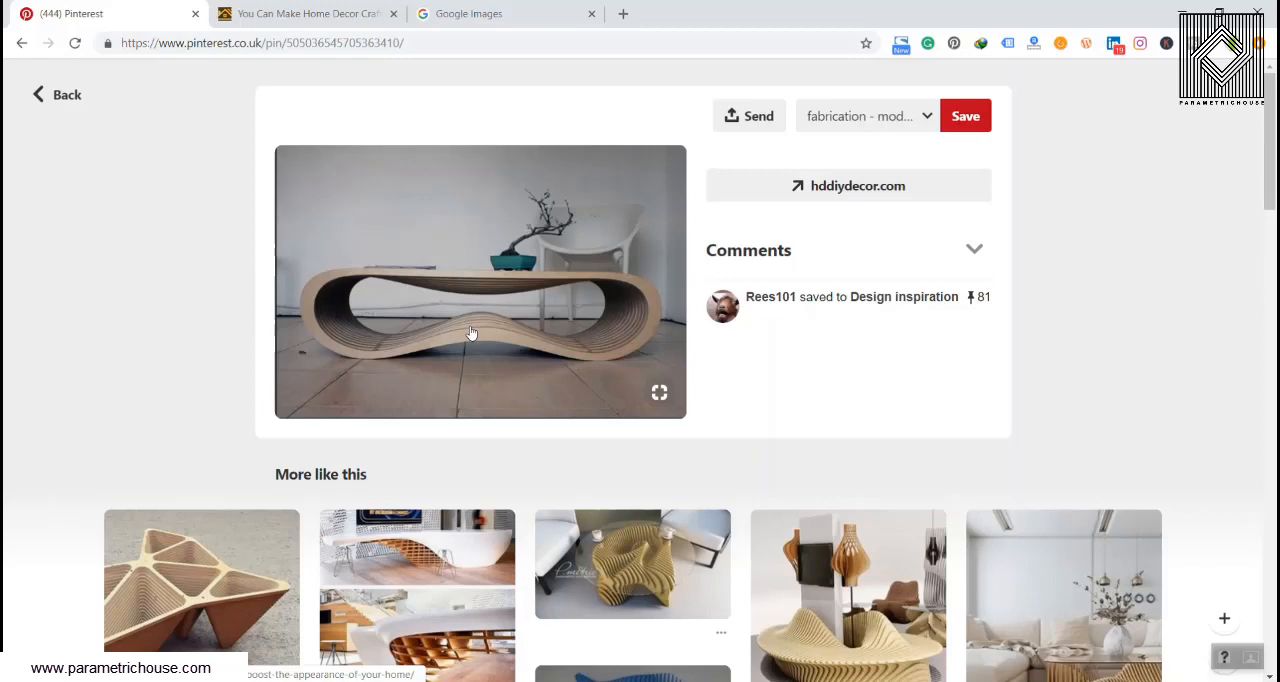
pyautogui.moveTo(464, 354)
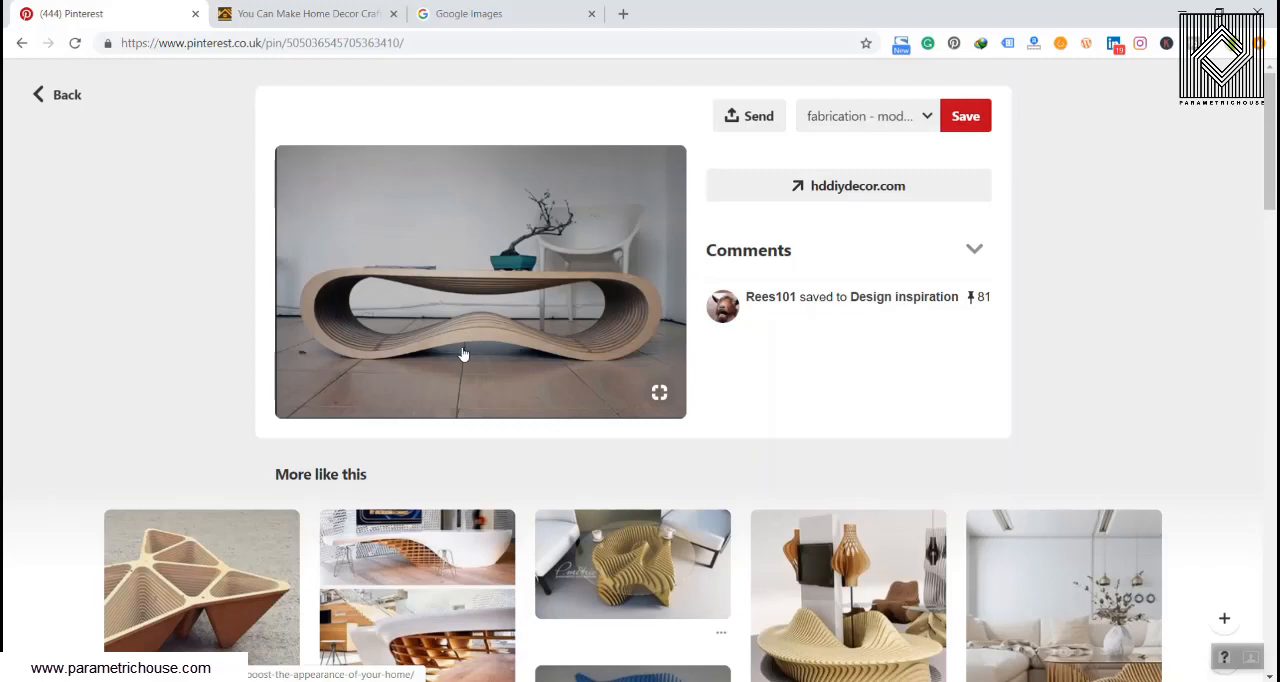
# Scroll the curving wooden loop table pin down to its 'More like this' plywood furniture.
pyautogui.scroll(-3)
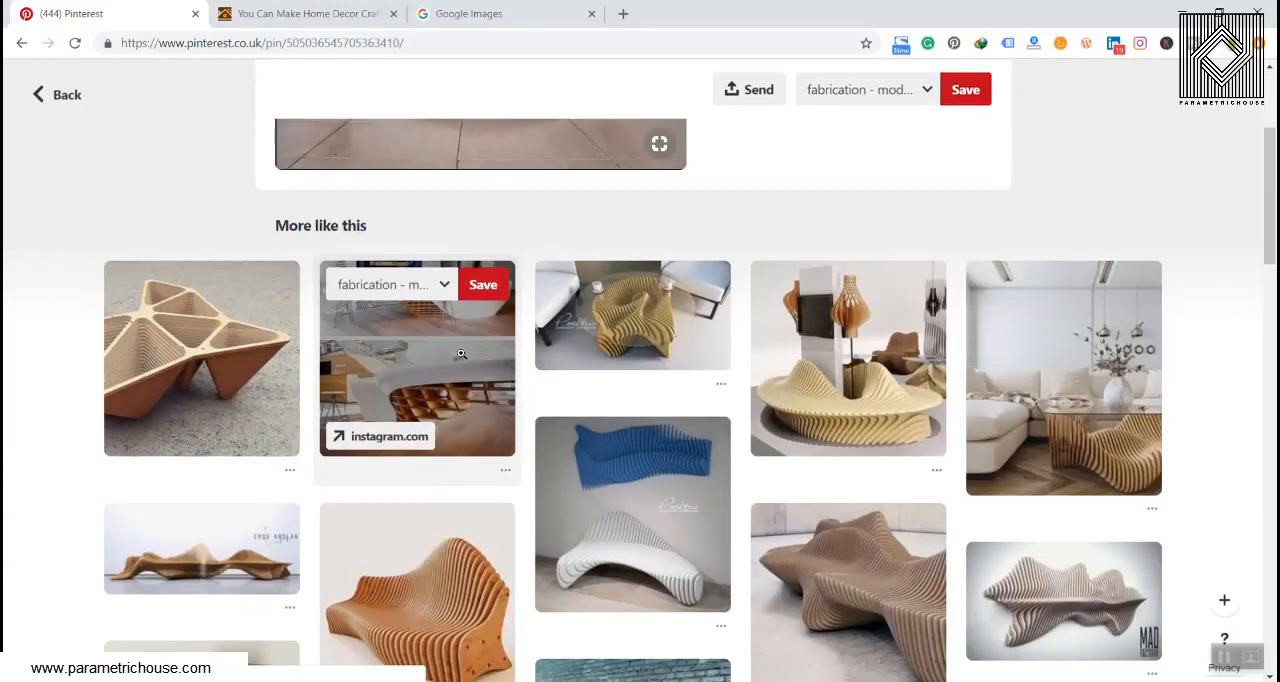
pyautogui.scroll(-3)
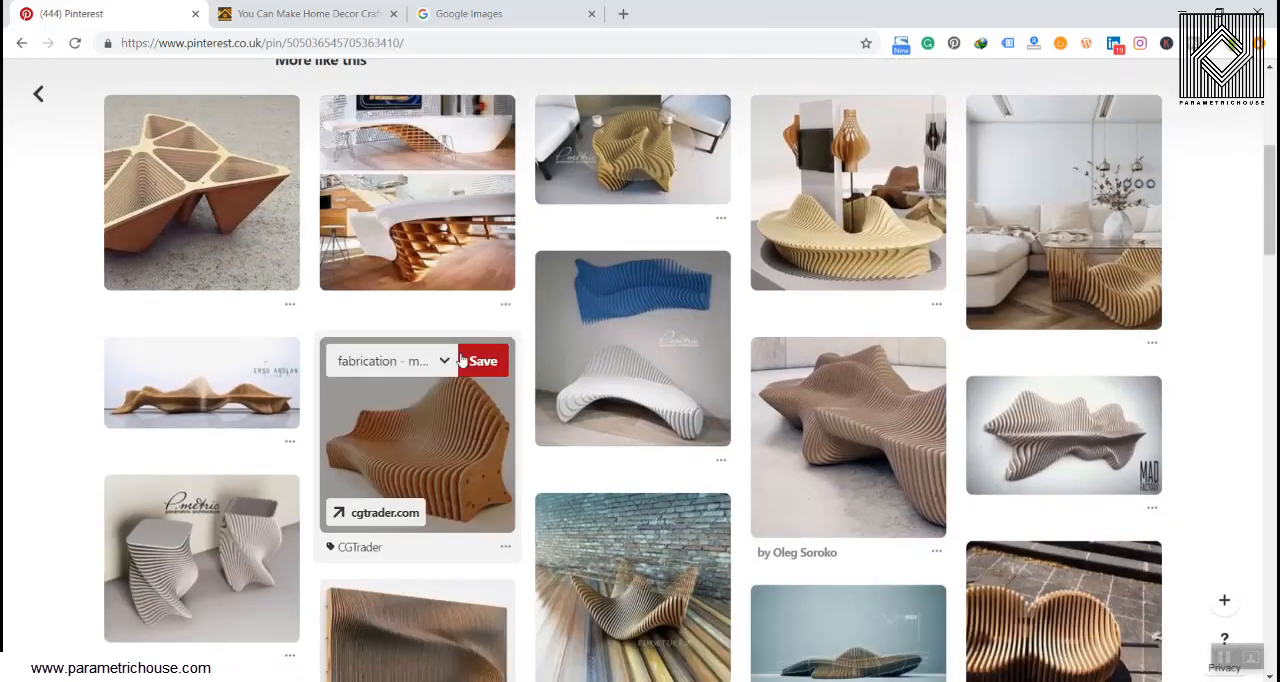